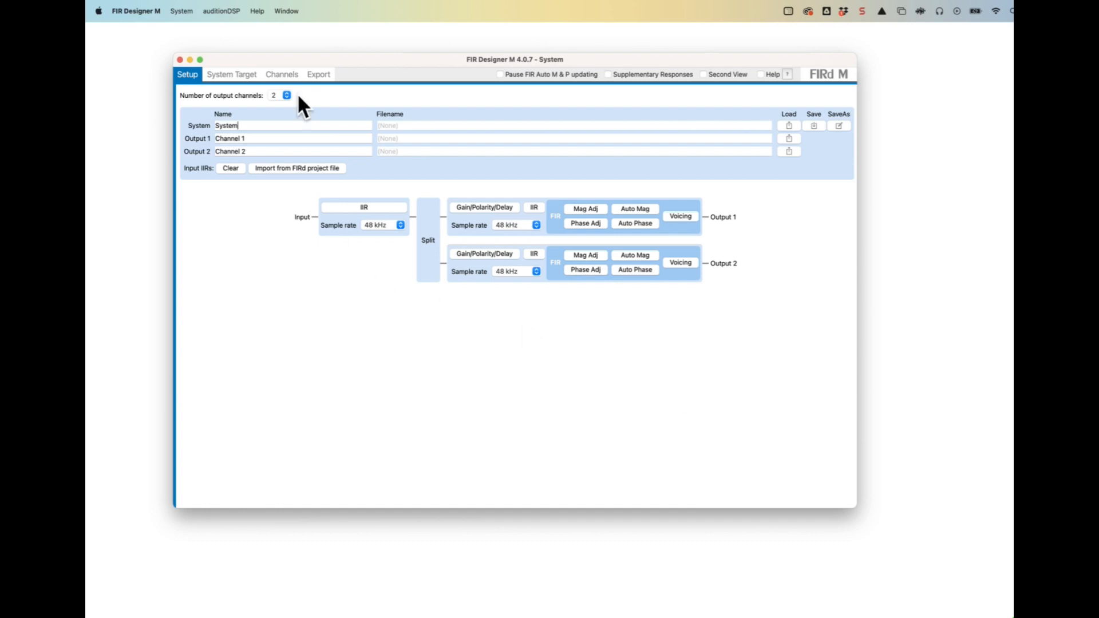
Step: Launch auditionDSP on the RME Fireface 400 and load the 48 kHz mono noise WAV
left_click(221, 10)
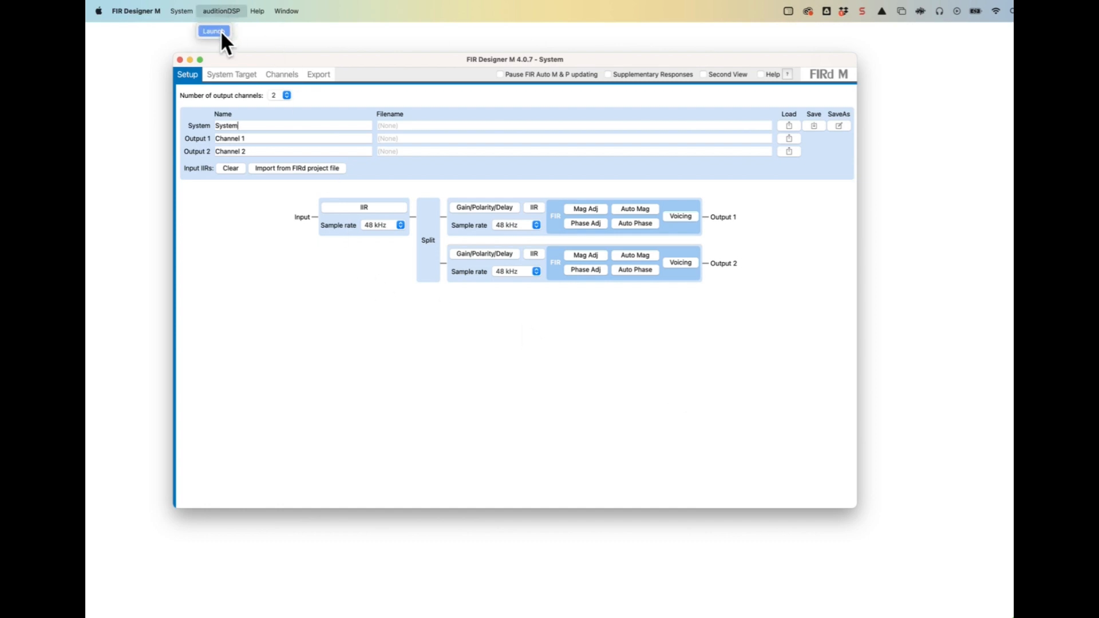
left_click(213, 31)
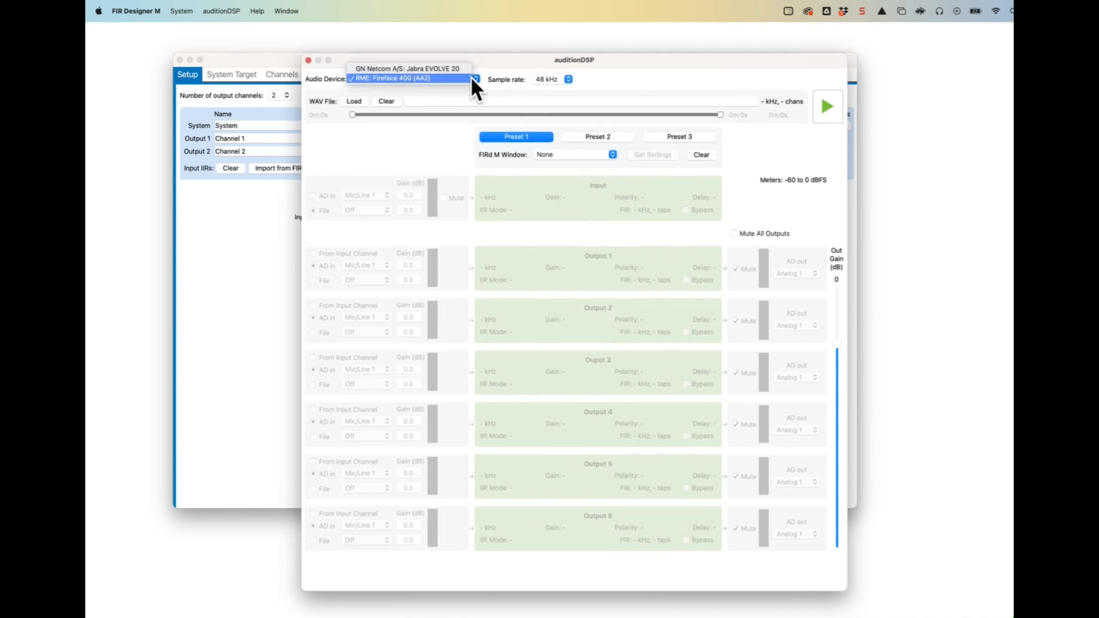
left_click(412, 79)
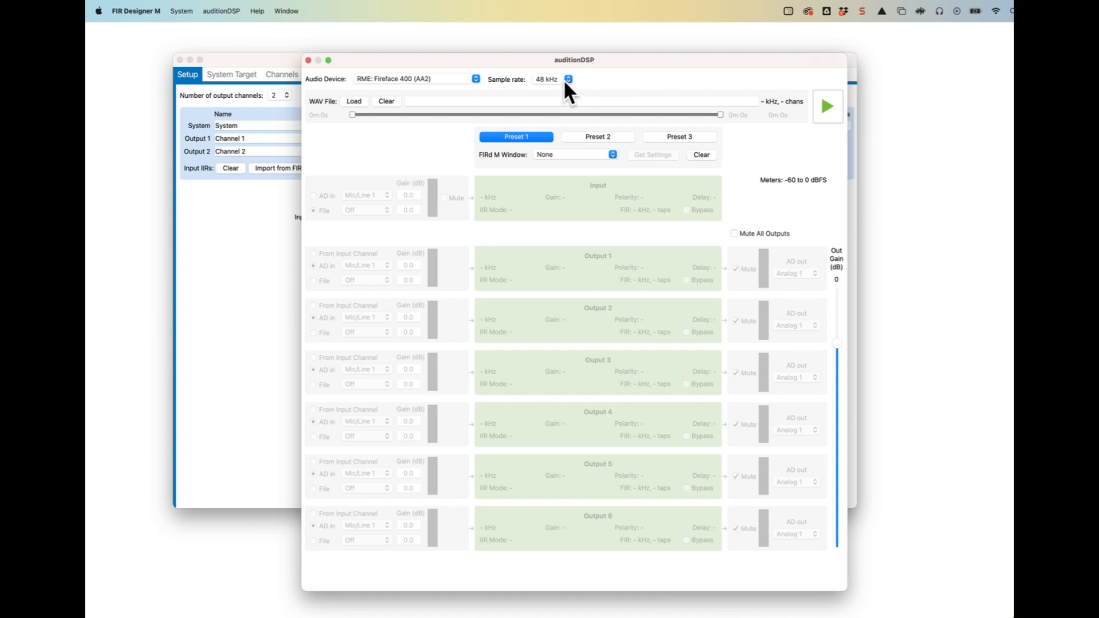
mouse_move(616, 90)
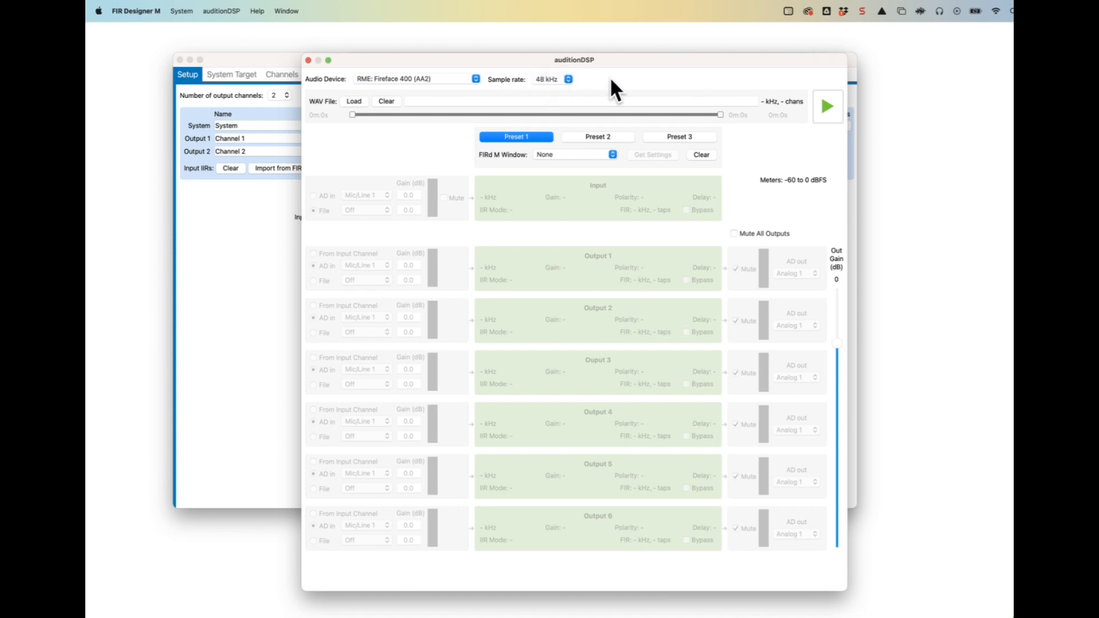
mouse_move(438, 109)
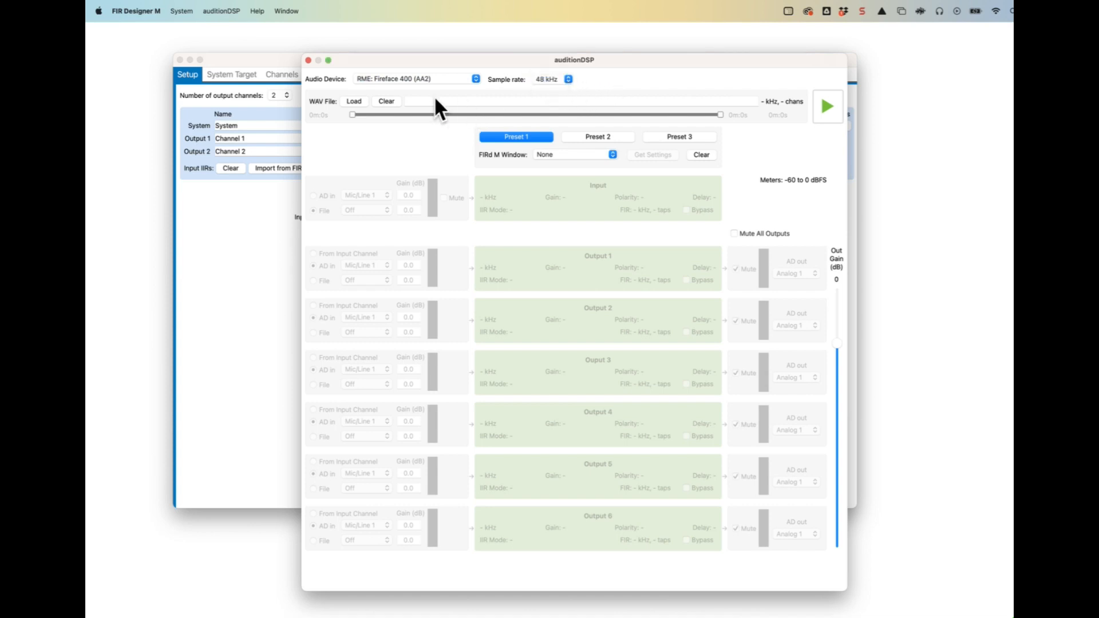
left_click(354, 102)
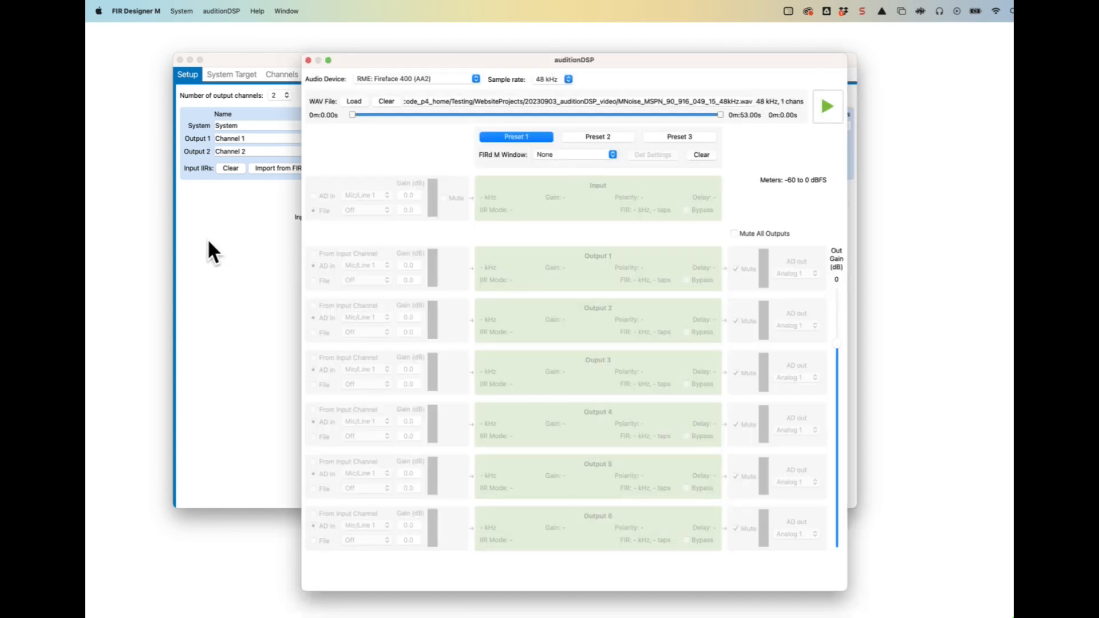
Step: Load the Simple IIR 3-way.fds system and display Channel 1's IIR filter responses
left_click(282, 75)
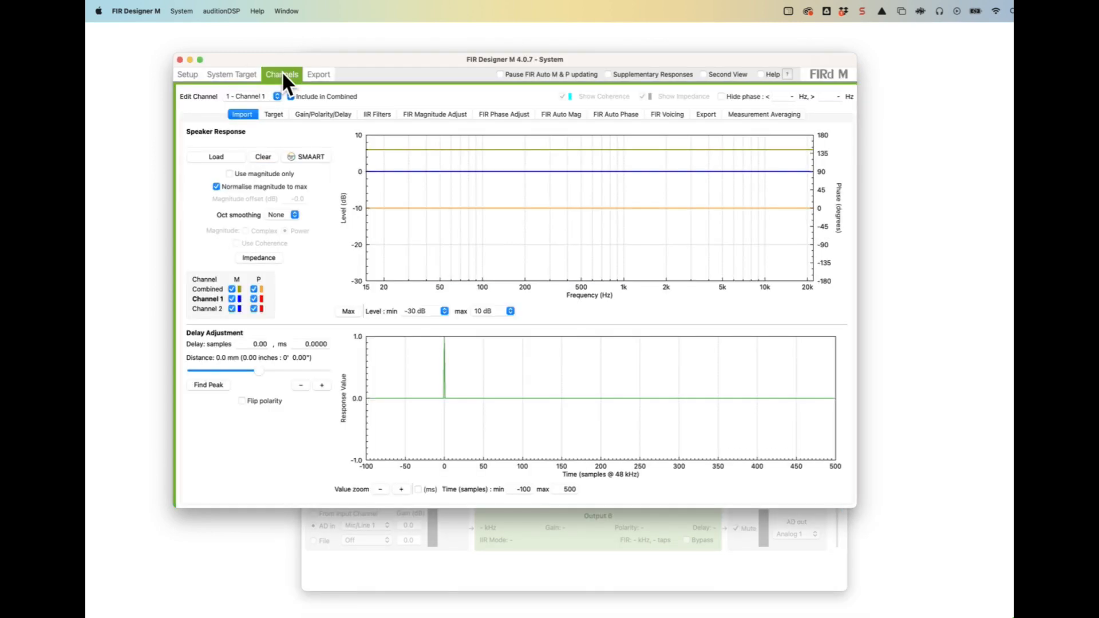
left_click(187, 74)
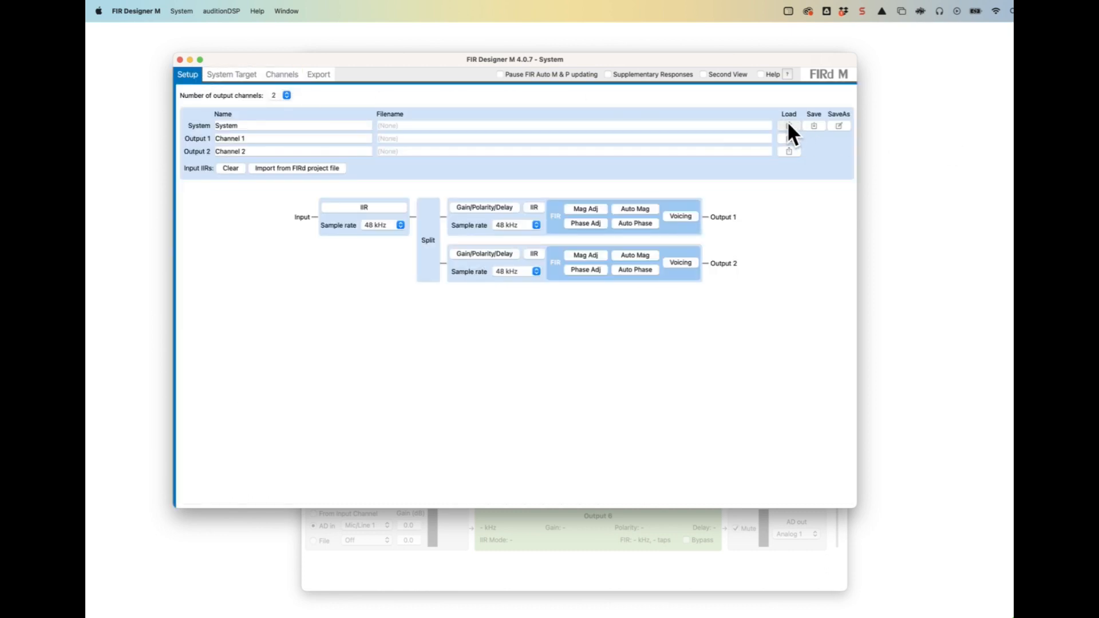
left_click(788, 125)
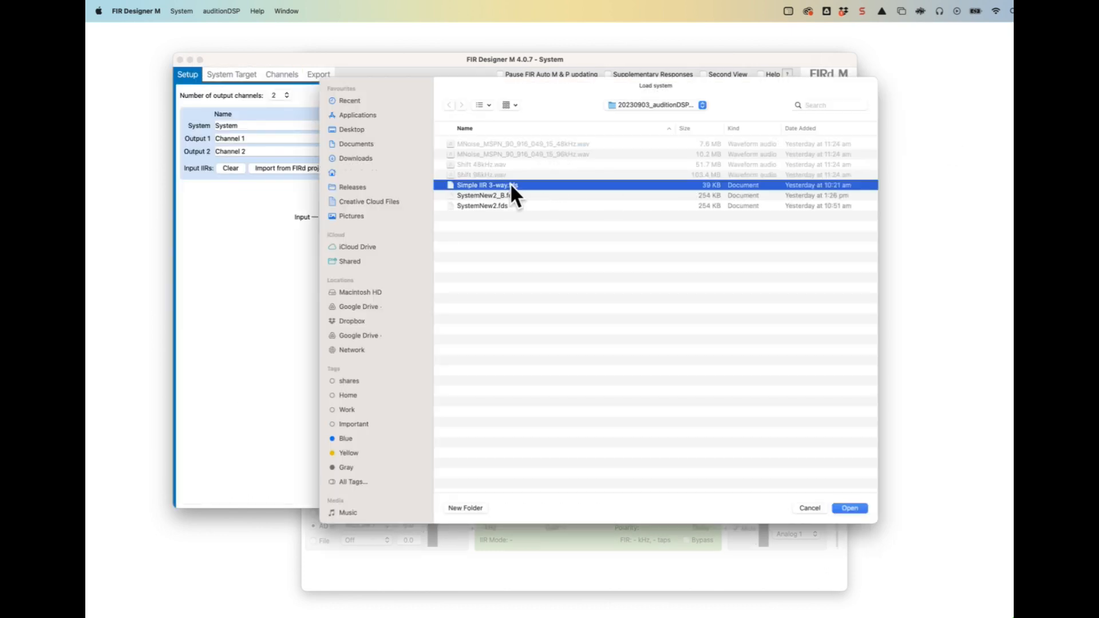
left_click(849, 508)
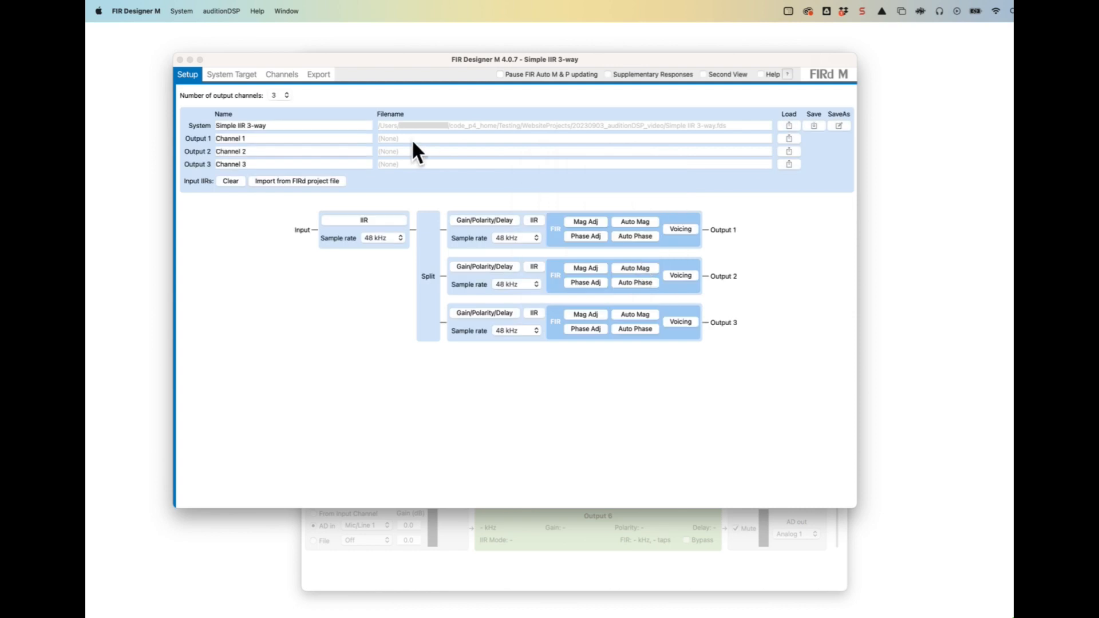
left_click(282, 75)
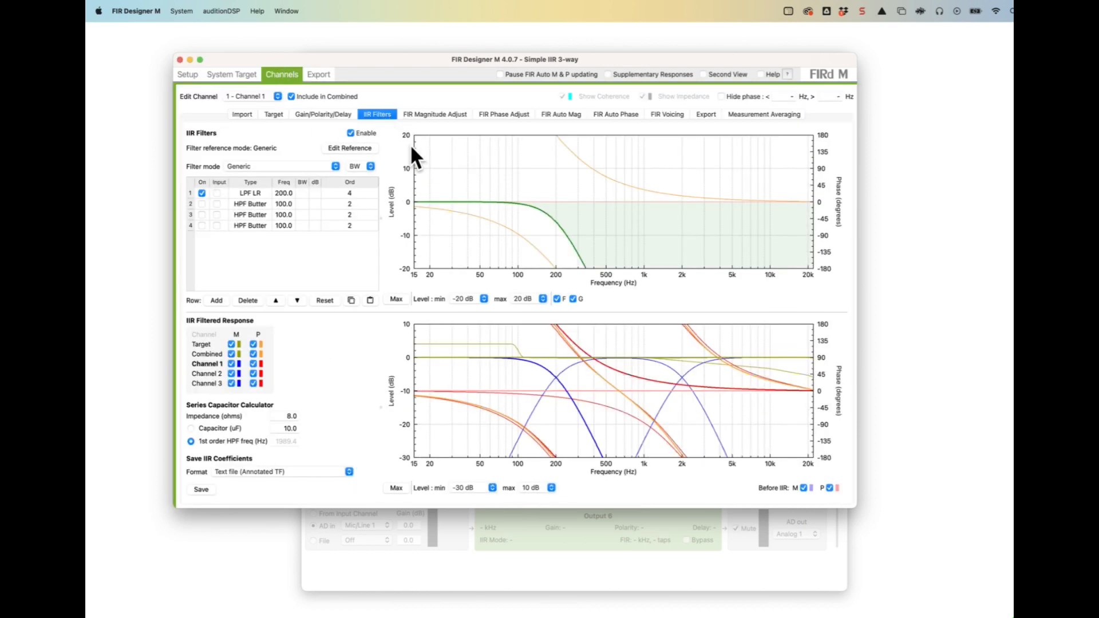
mouse_move(710, 359)
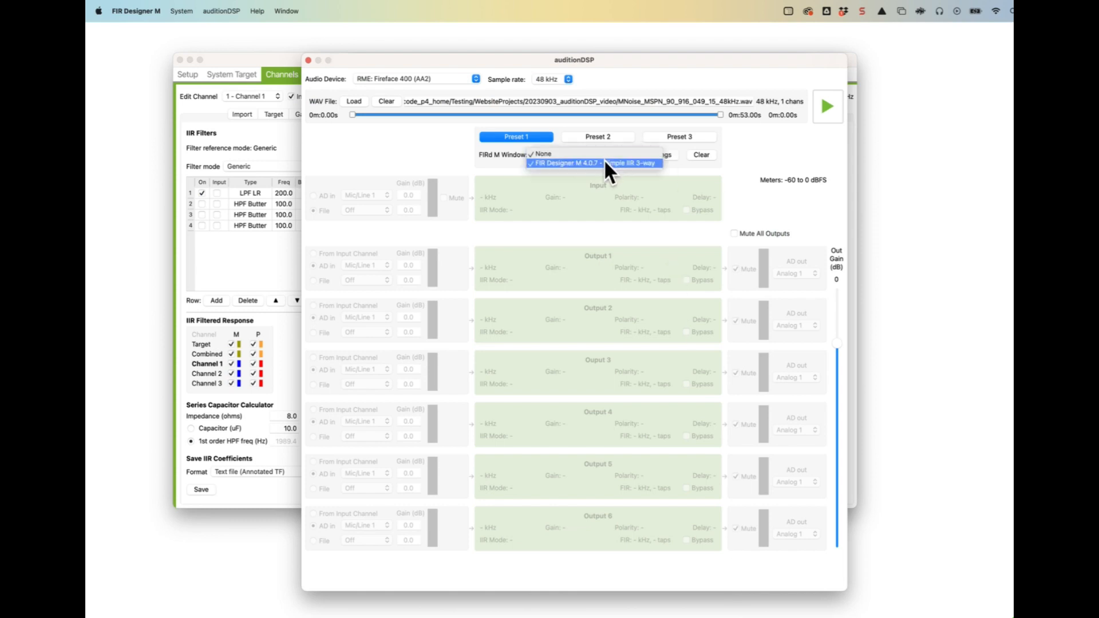
Step: Link preset 1 to the Simple IIR 3-way window, get its settings, and feed outputs from file channel 1
left_click(592, 163)
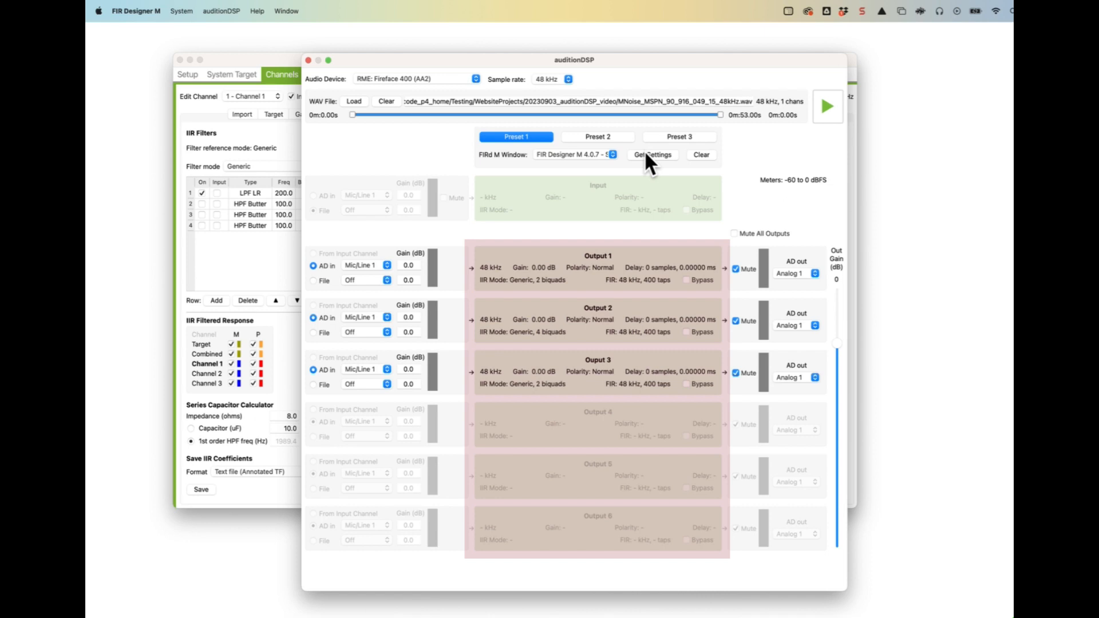
left_click(651, 154)
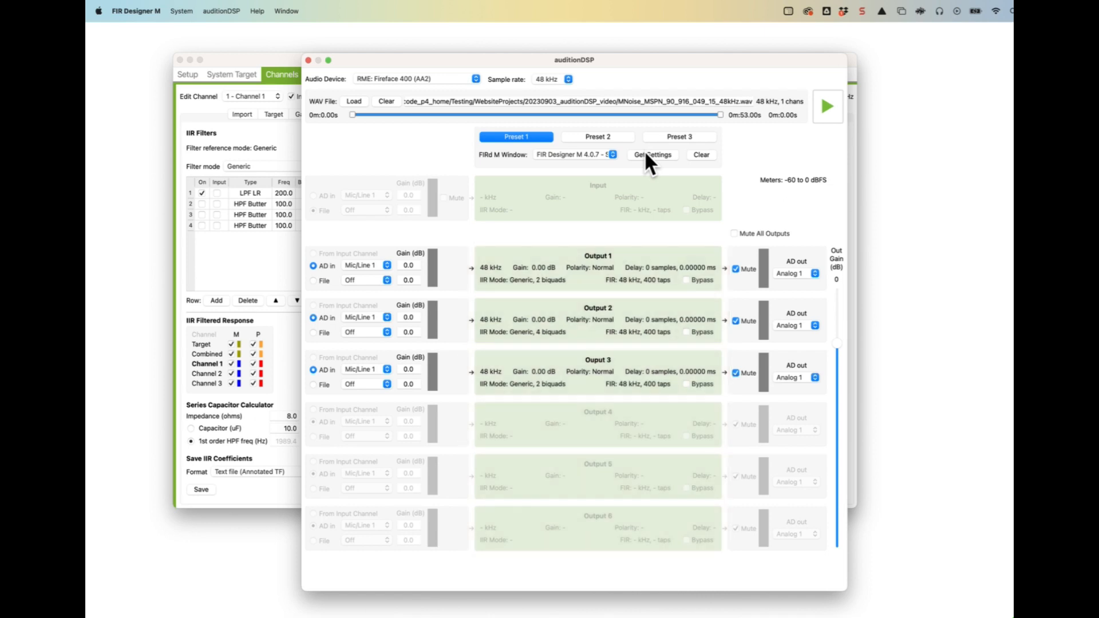
mouse_move(652, 424)
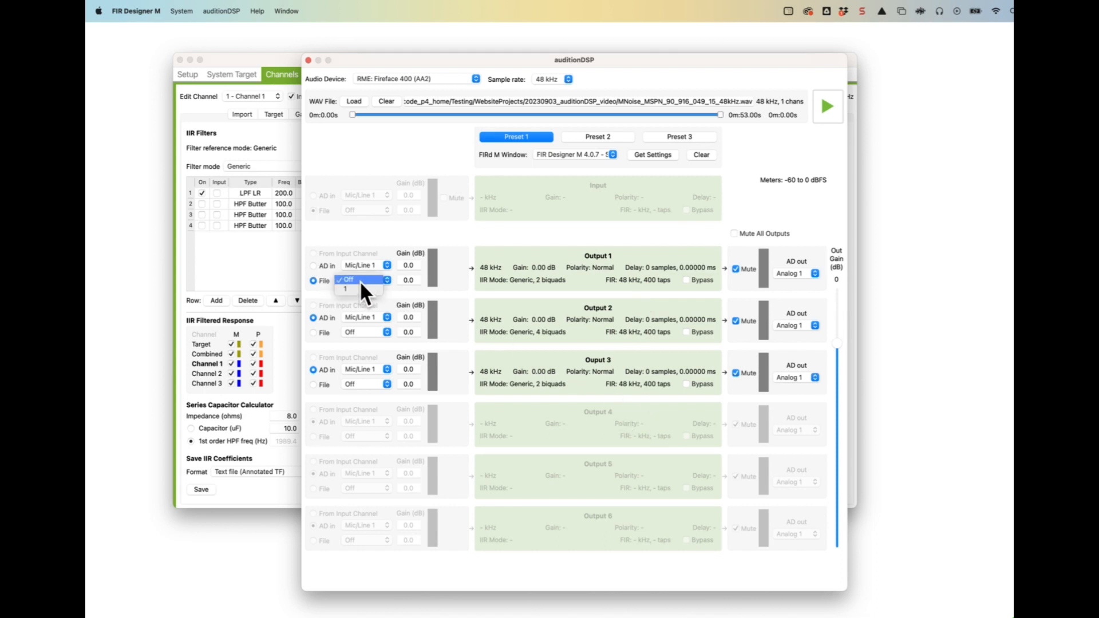
left_click(344, 290)
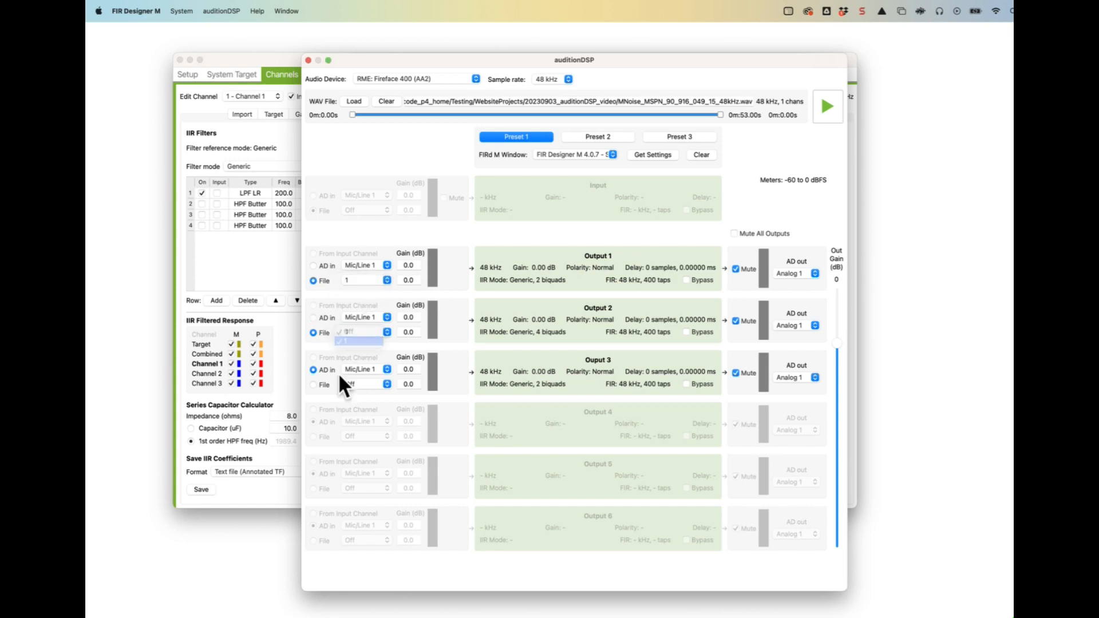
left_click(312, 384)
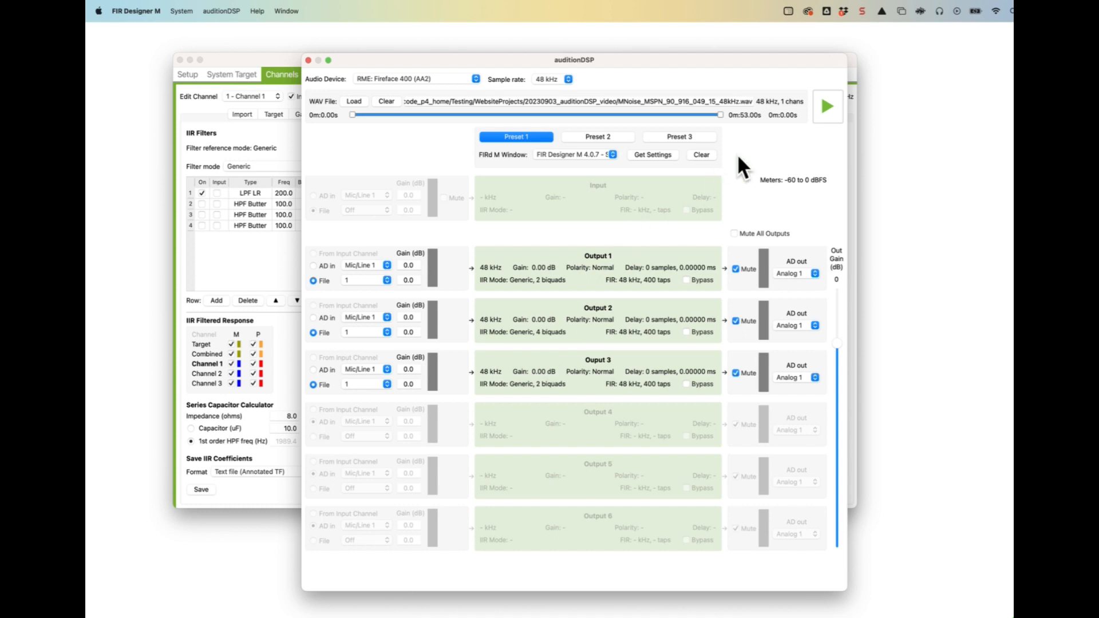
left_click(828, 105)
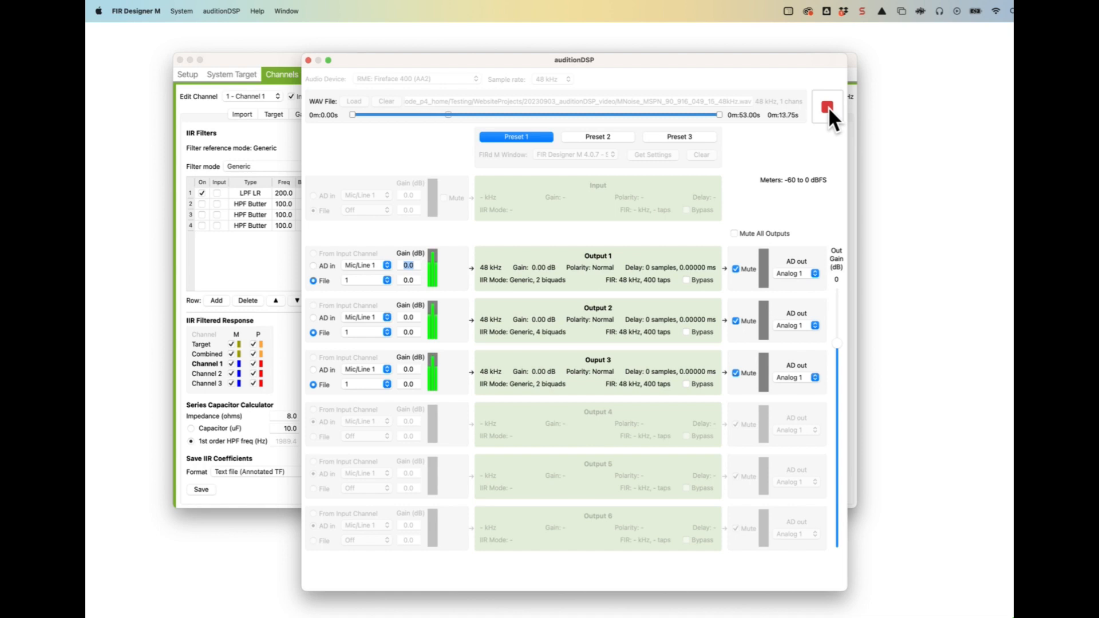
left_click(734, 268)
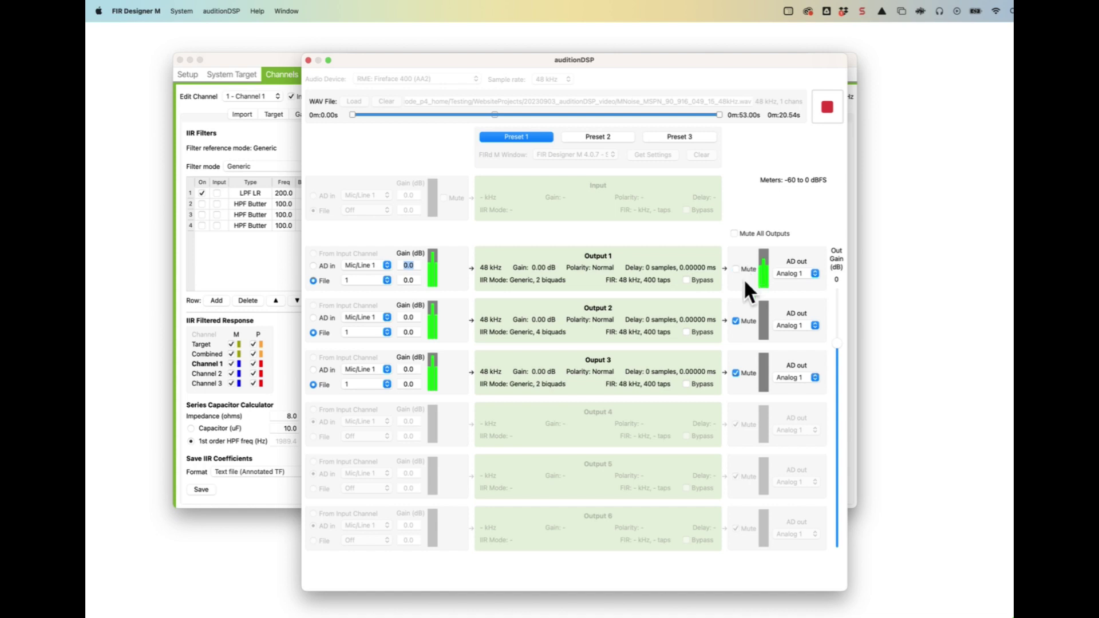
left_click(735, 268)
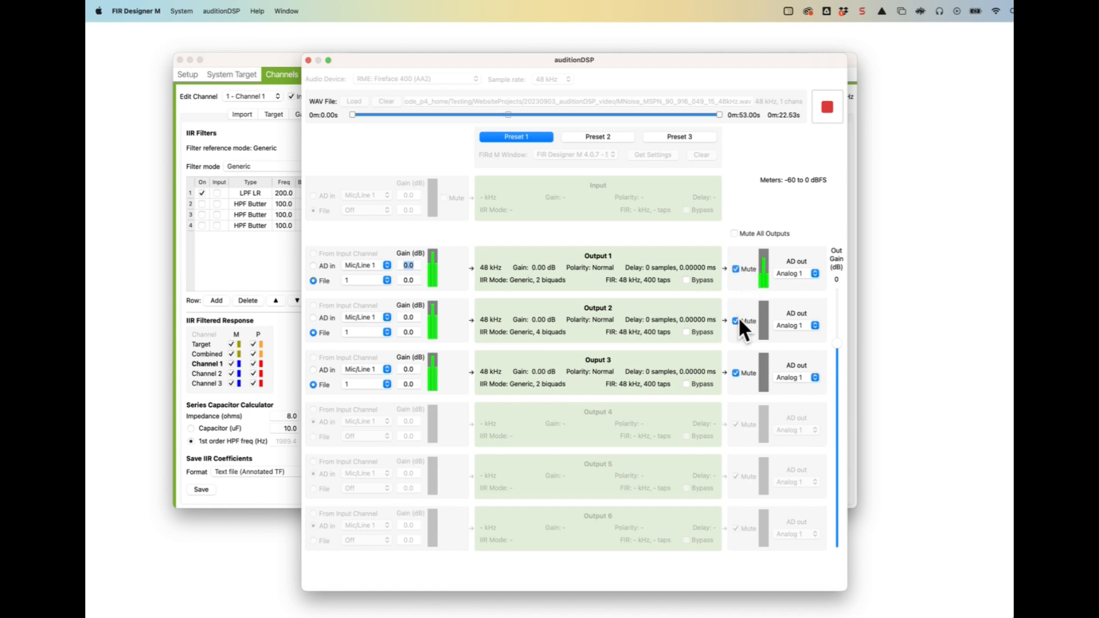
left_click(735, 321)
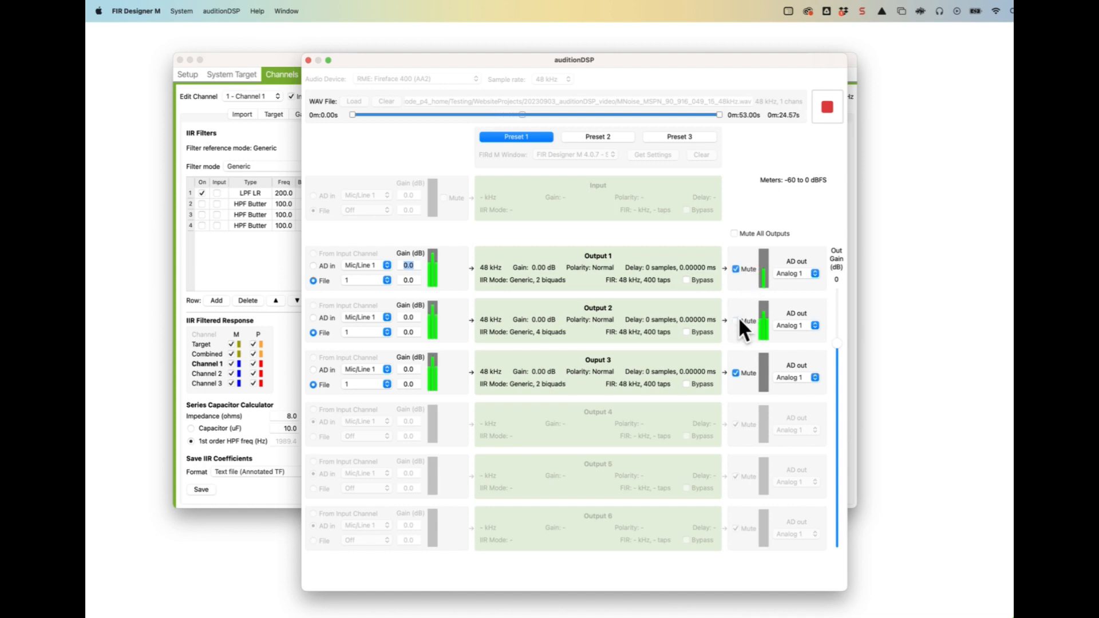
left_click(735, 321)
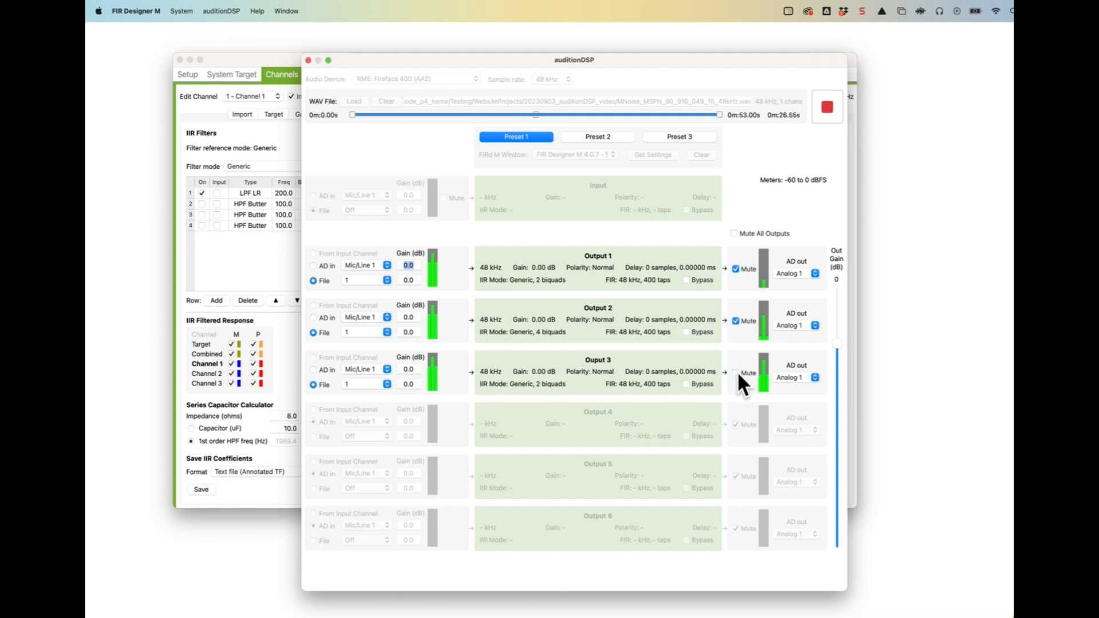
left_click(735, 372)
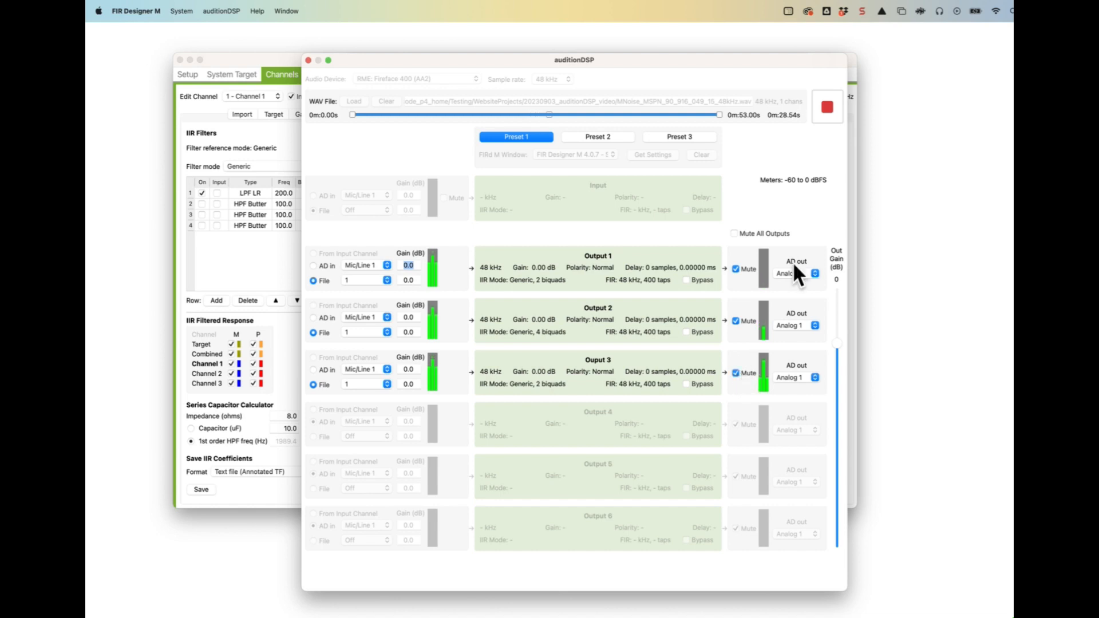
mouse_move(802, 275)
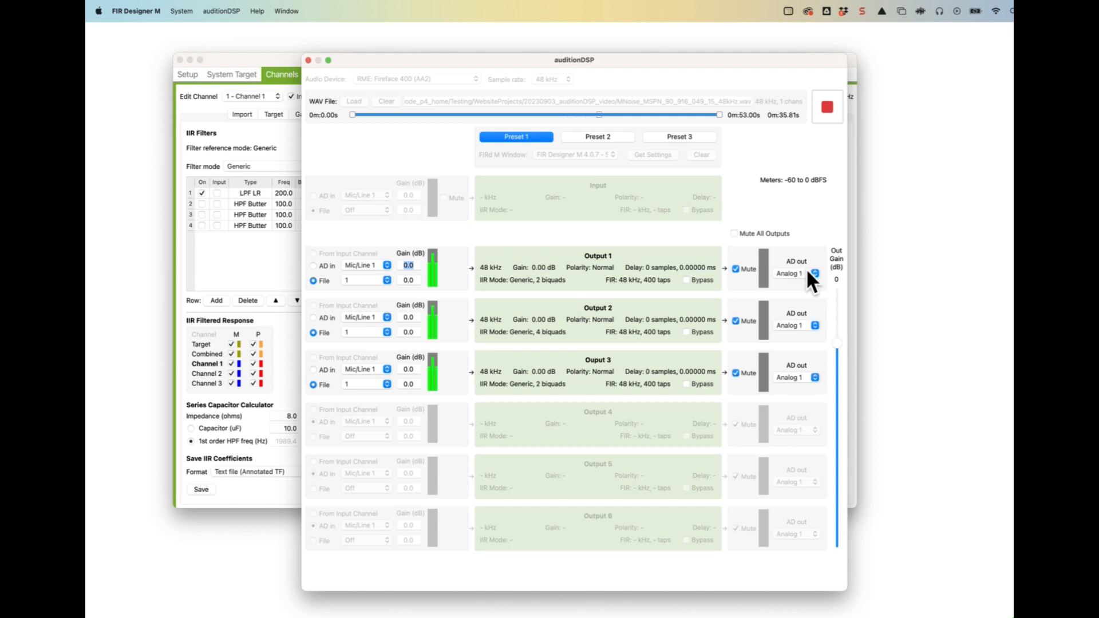
left_click(814, 272)
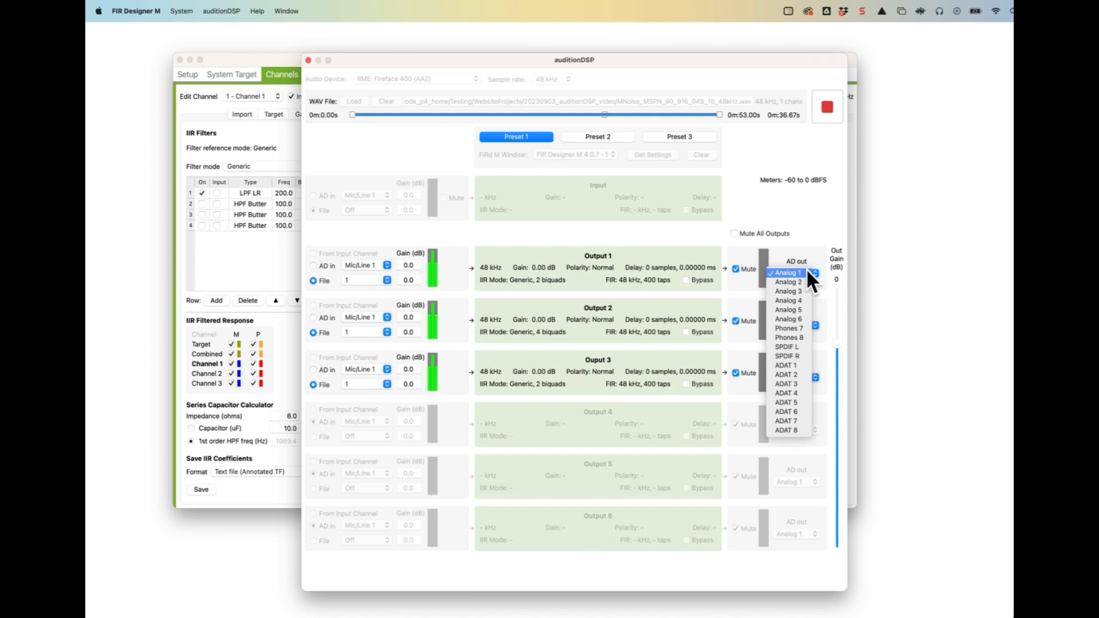
left_click(789, 272)
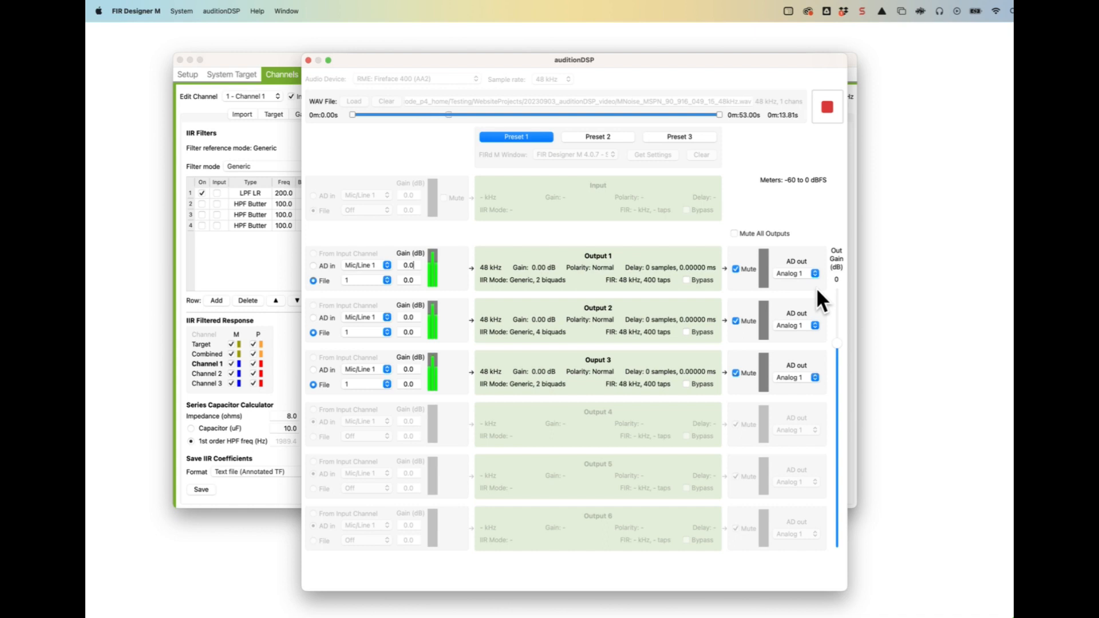
mouse_move(822, 335)
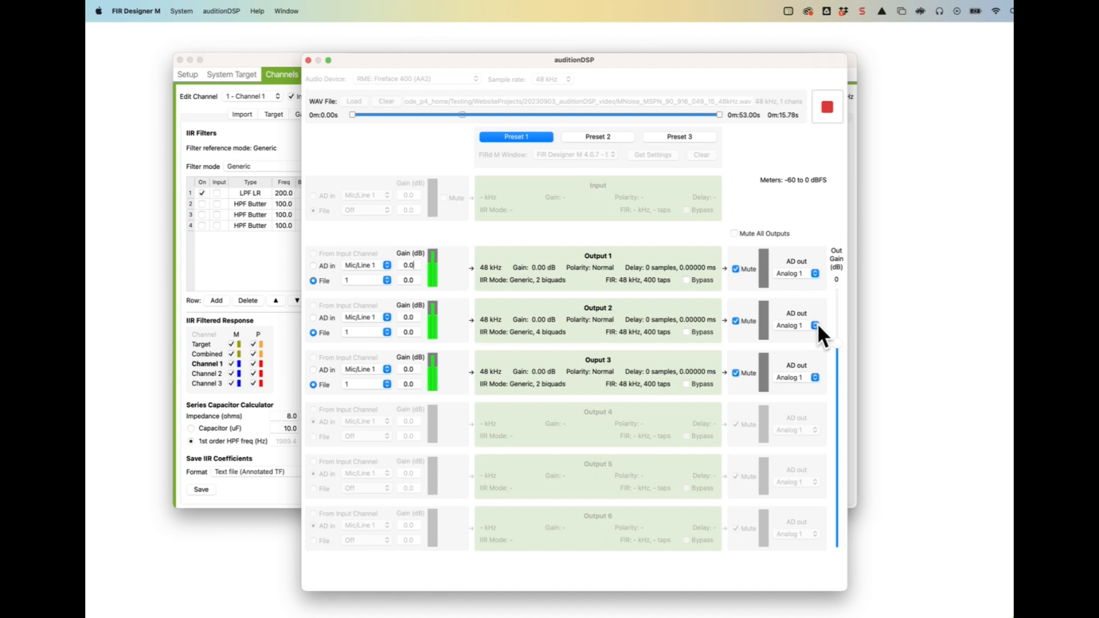
left_click(827, 107)
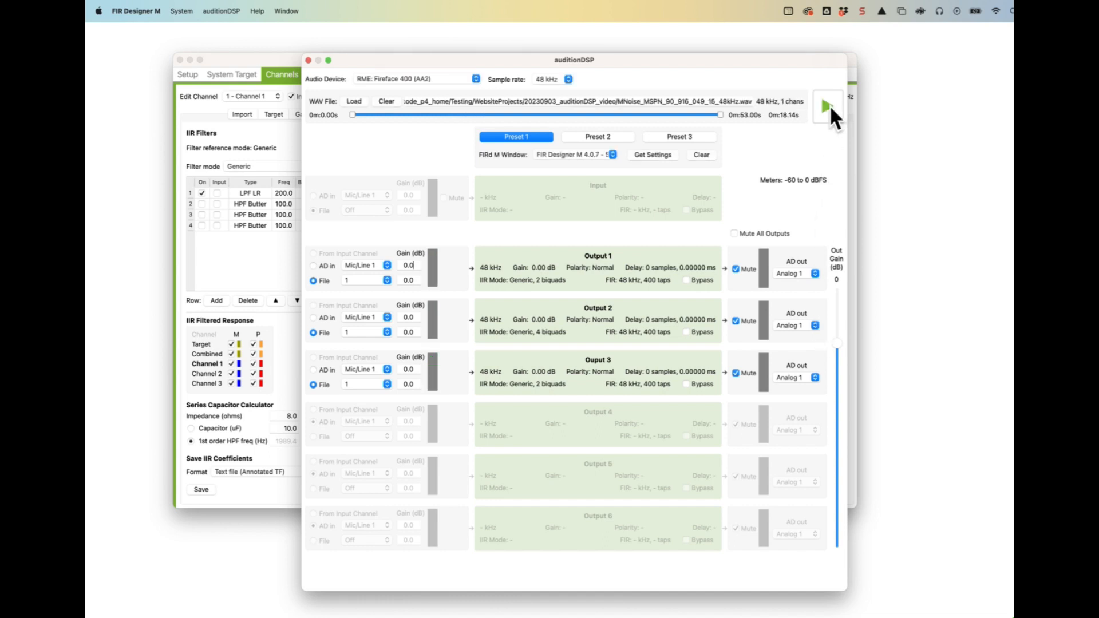
Step: Stop playback and load MNoise_MSPN_90_916_049_15_96kHz.wav as the source
left_click(353, 102)
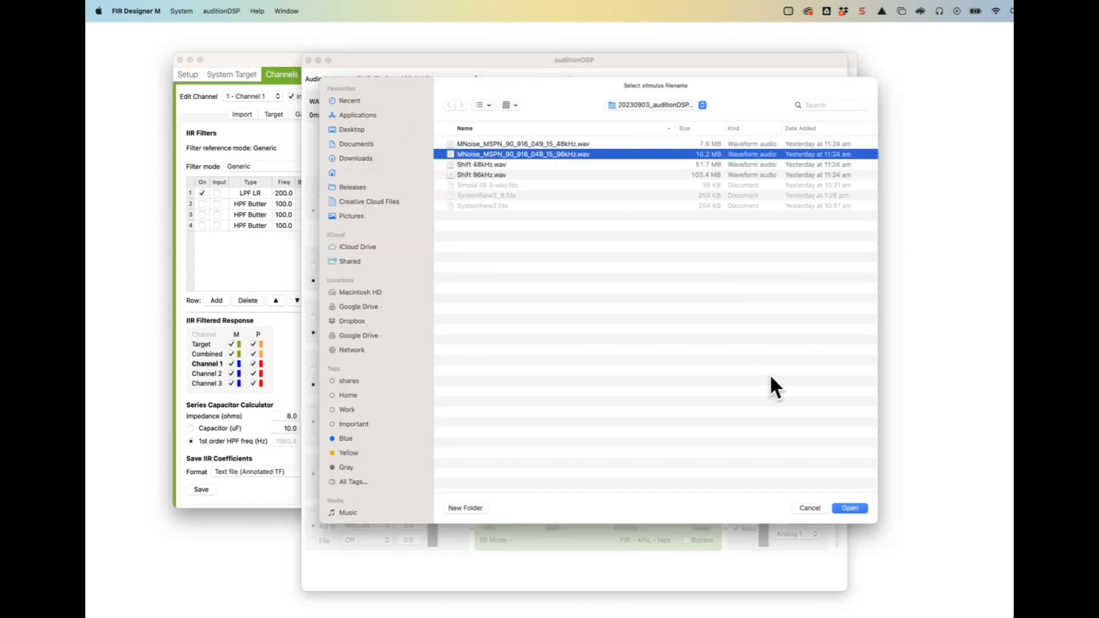
left_click(849, 508)
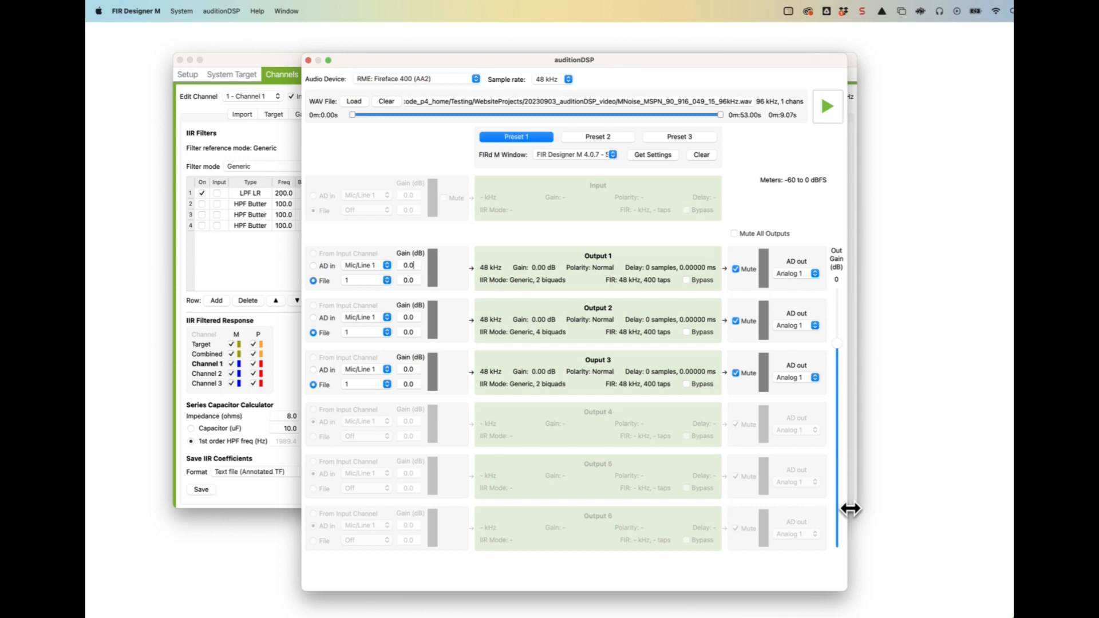
mouse_move(428, 365)
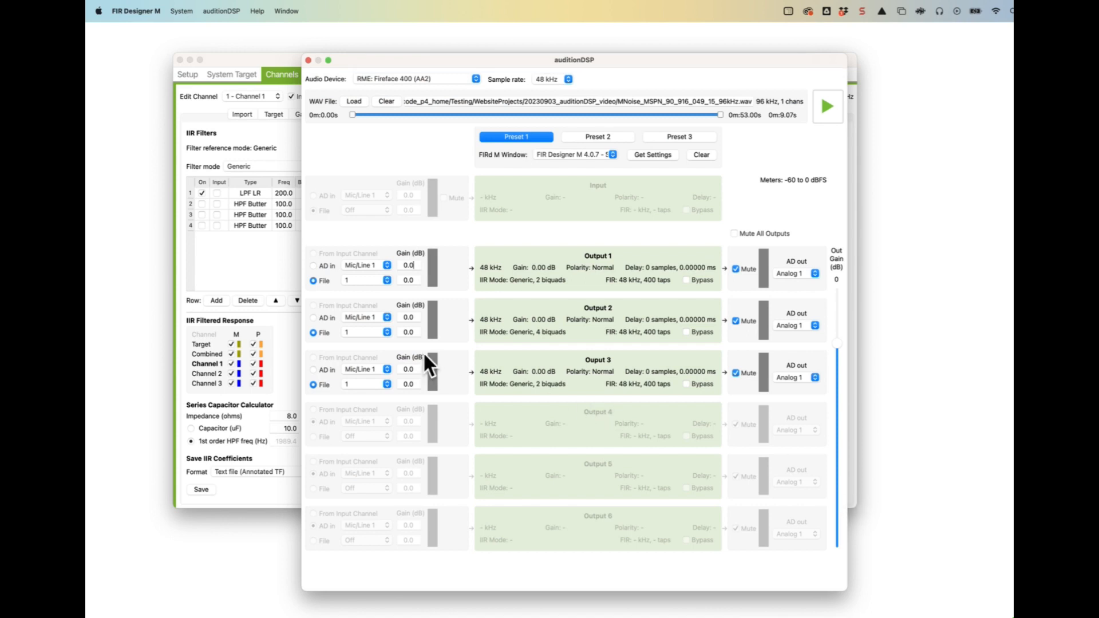
mouse_move(630, 248)
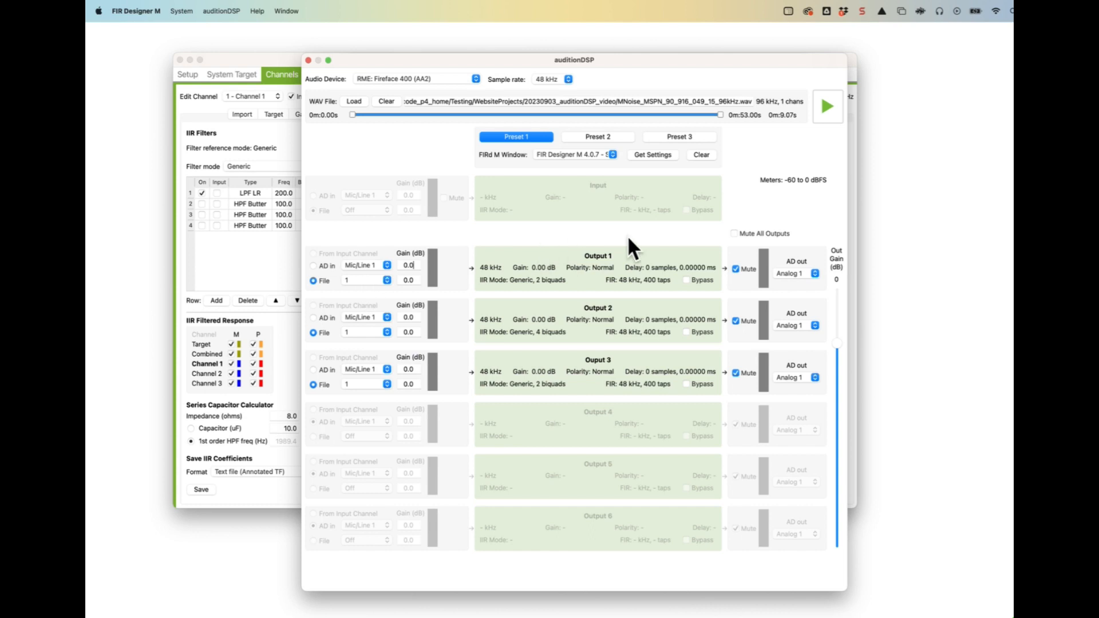
mouse_move(740, 225)
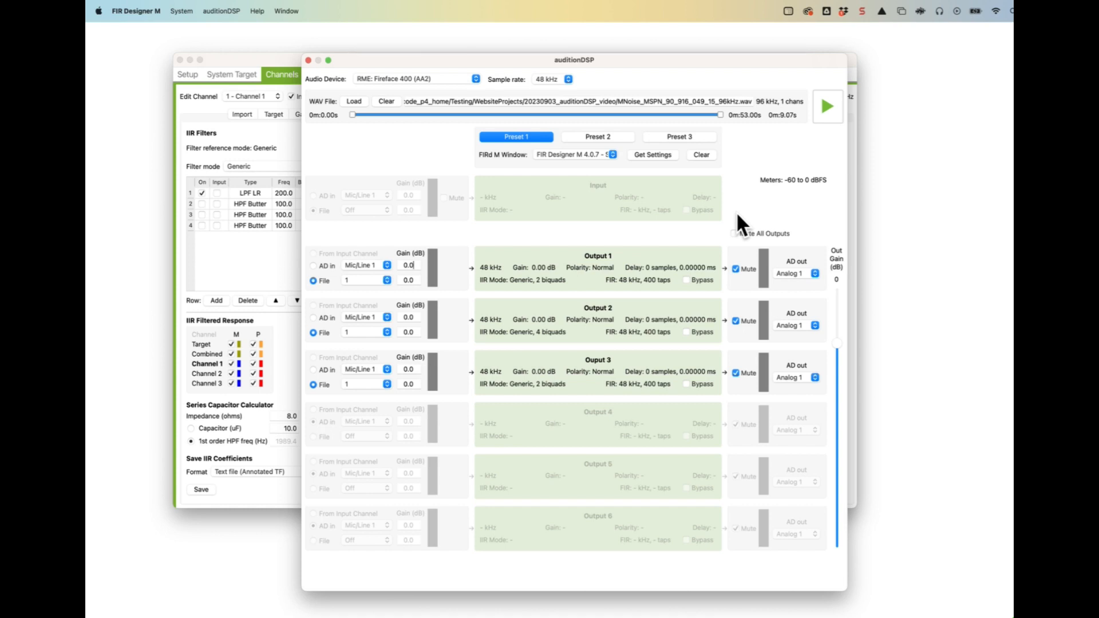
mouse_move(772, 140)
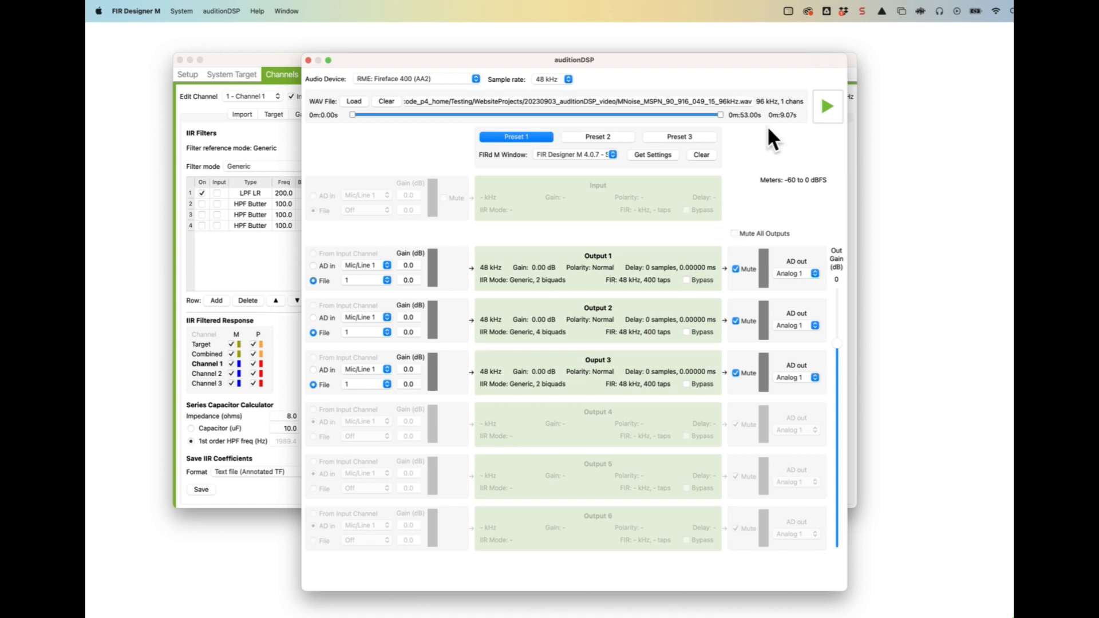
Step: Play the noise, unmute Output 3, feed outputs 1–3 from AD in, then stop
left_click(828, 106)
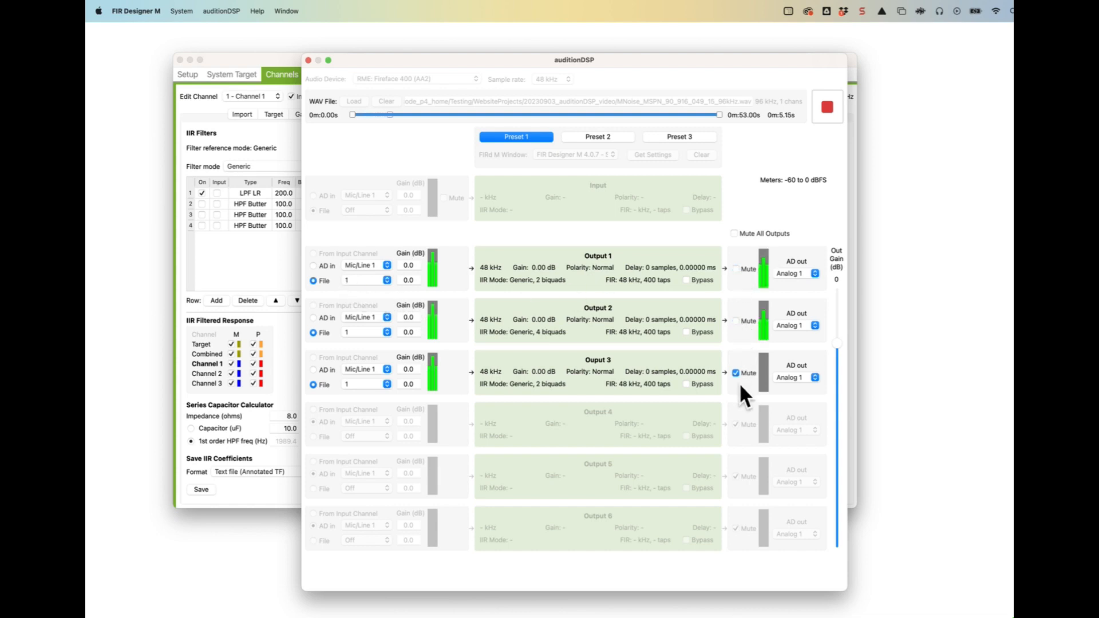
left_click(314, 265)
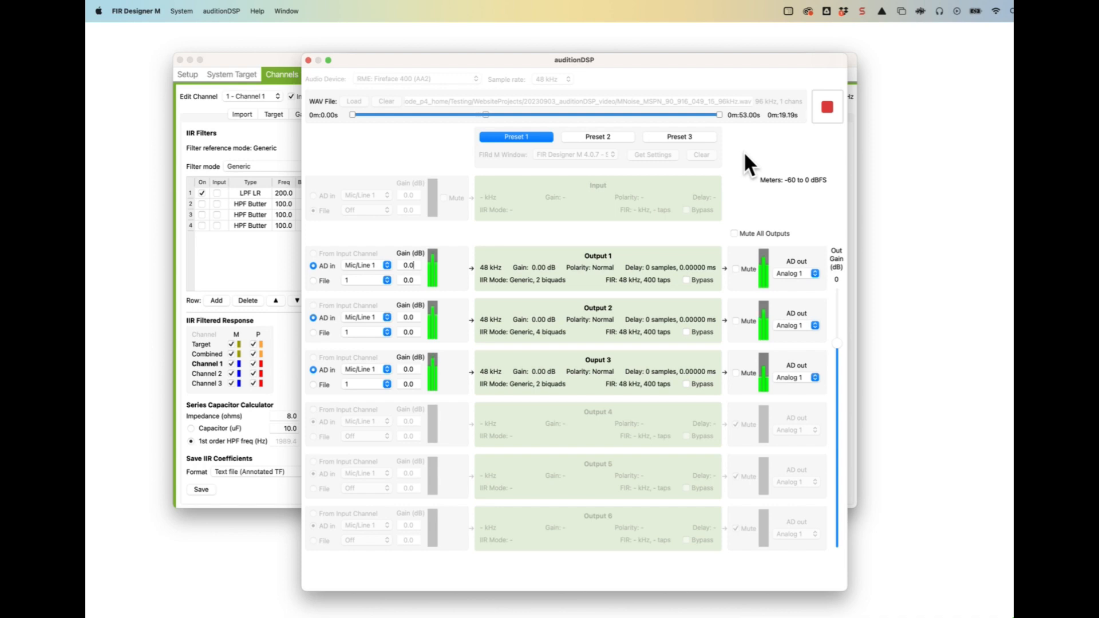
mouse_move(347, 295)
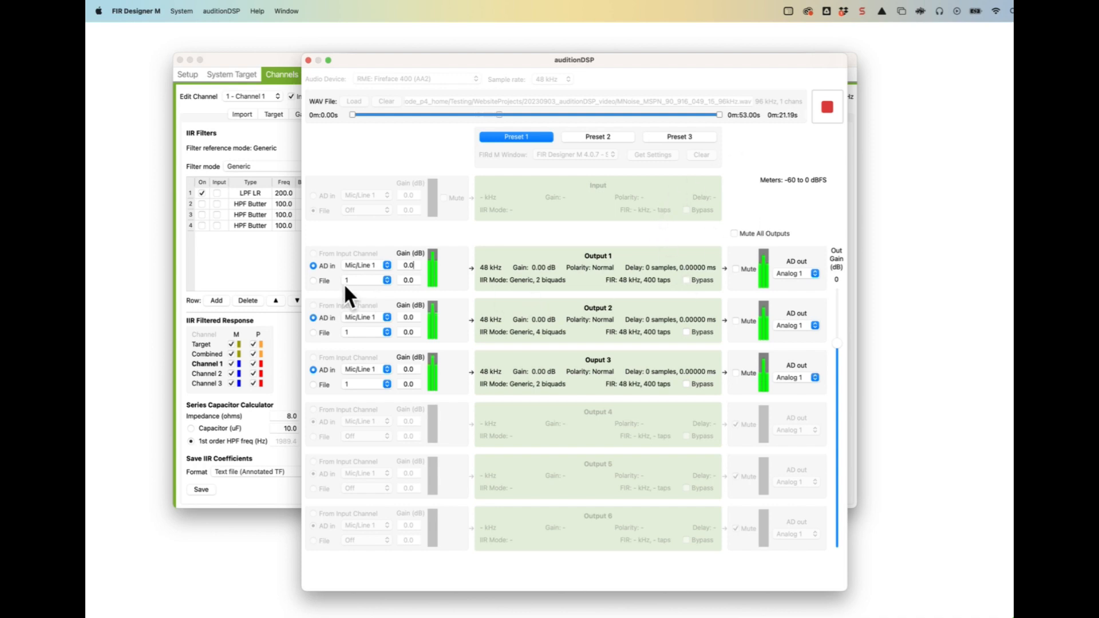
mouse_move(671, 213)
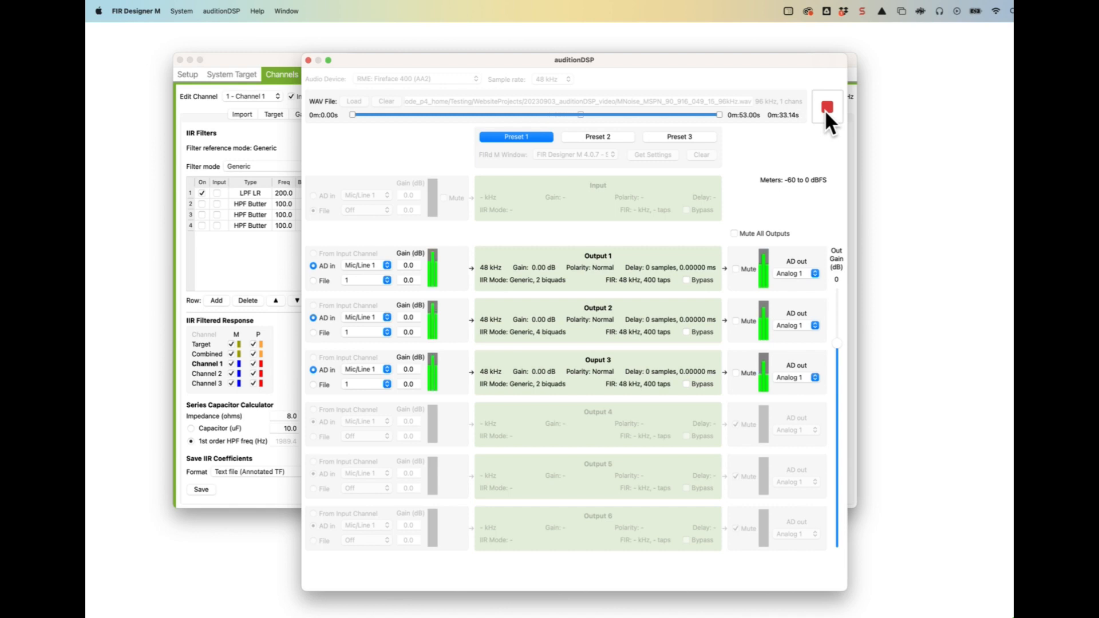
left_click(826, 109)
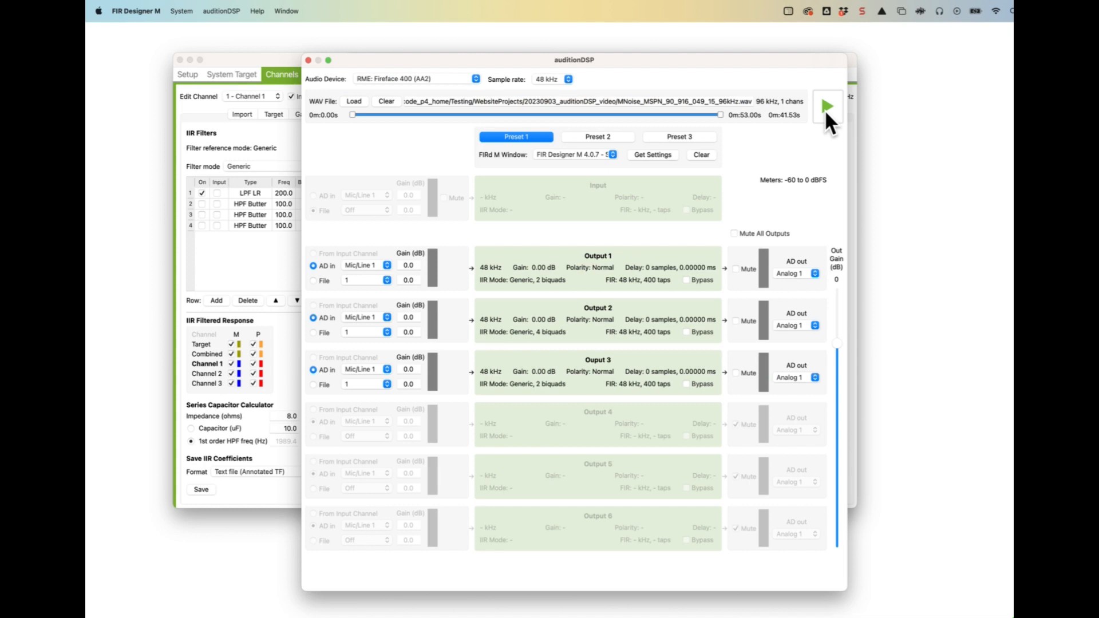
mouse_move(417, 147)
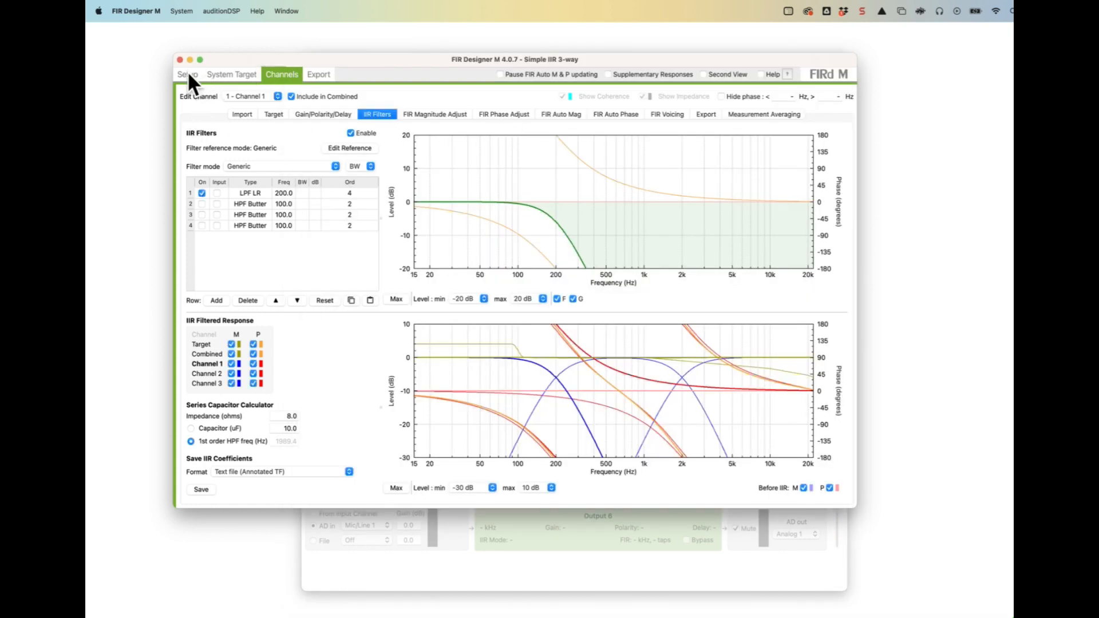
Step: Load SystemNew2.fds with Low, Mid and High outputs, keeping the file's plot colours
left_click(187, 74)
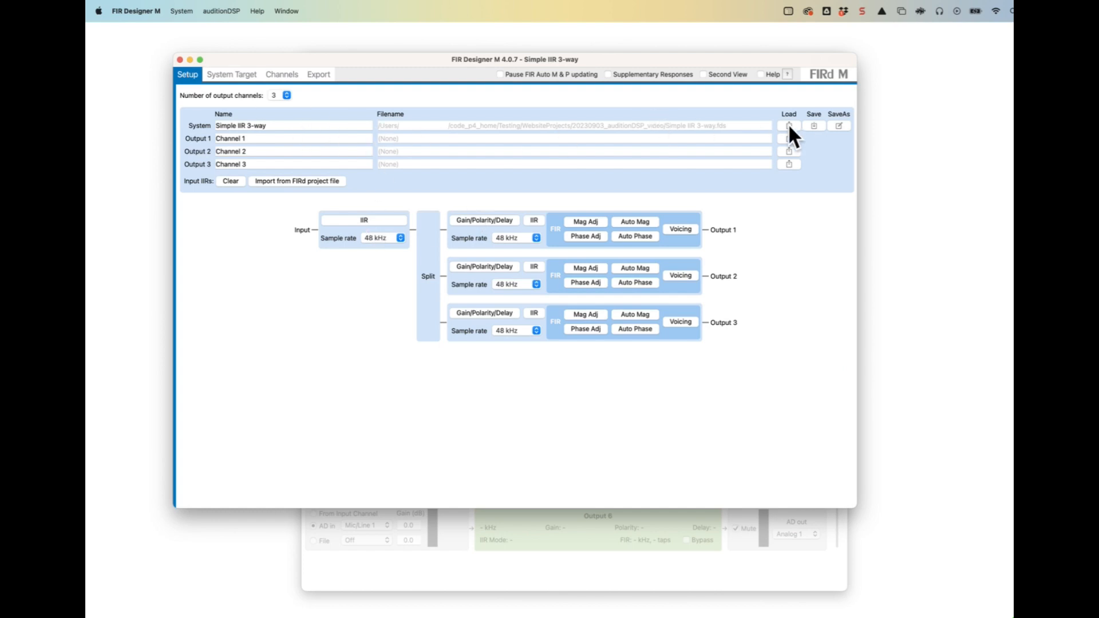
left_click(788, 125)
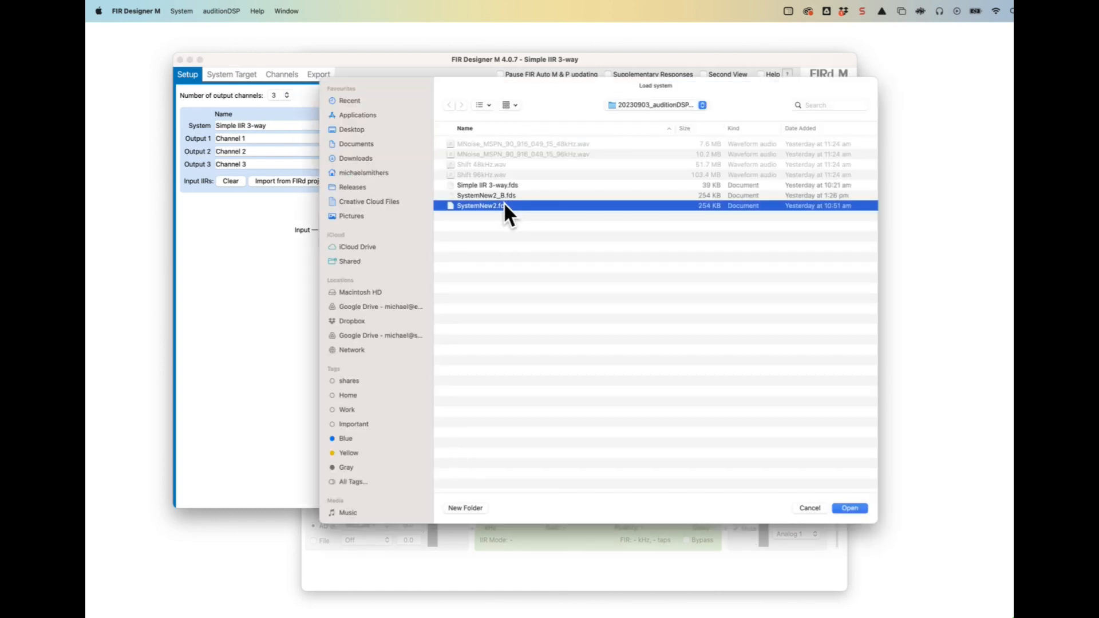
left_click(849, 508)
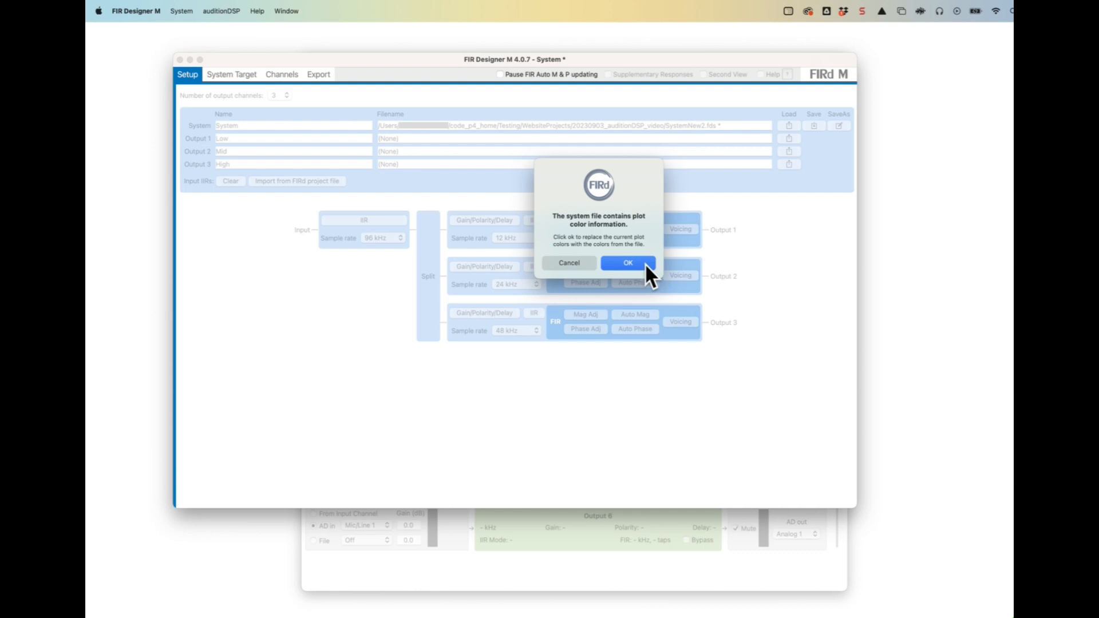
left_click(627, 263)
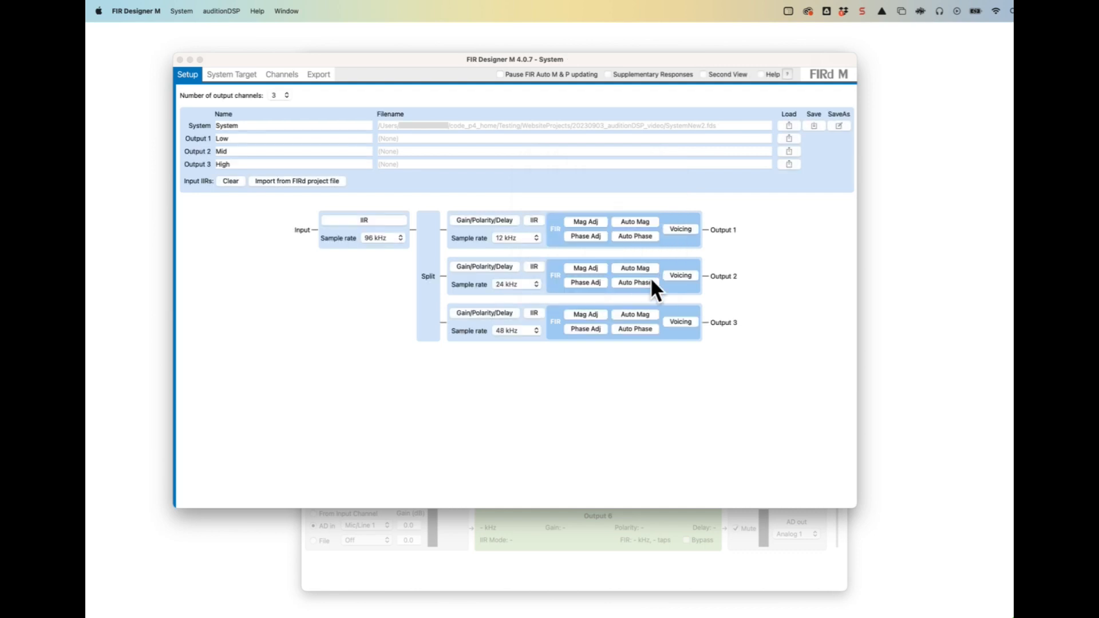
mouse_move(543, 298)
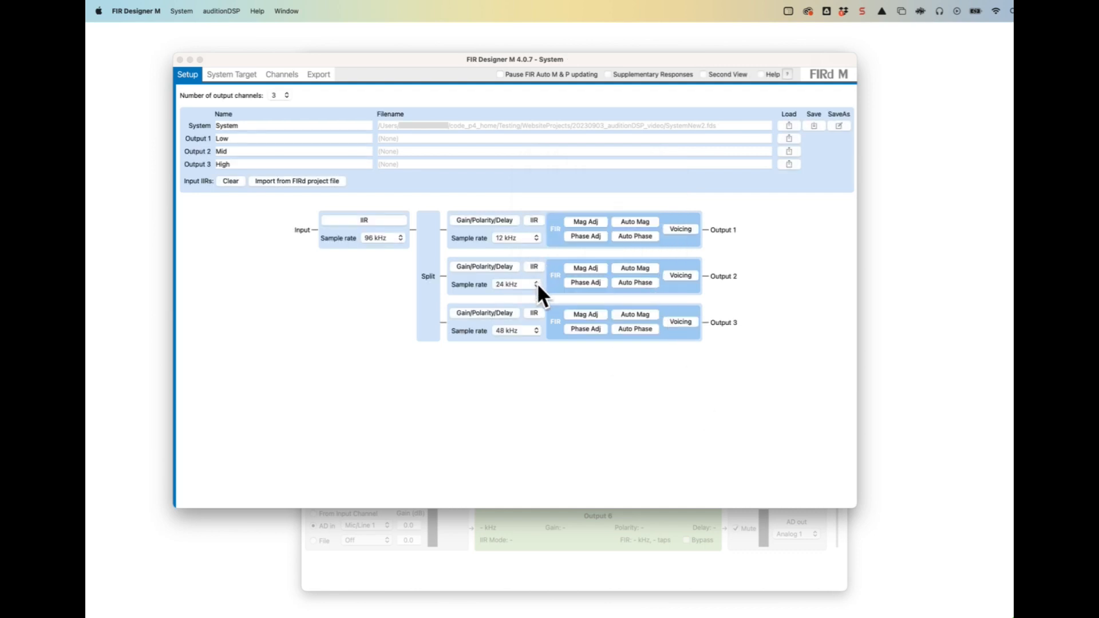
mouse_move(543, 333)
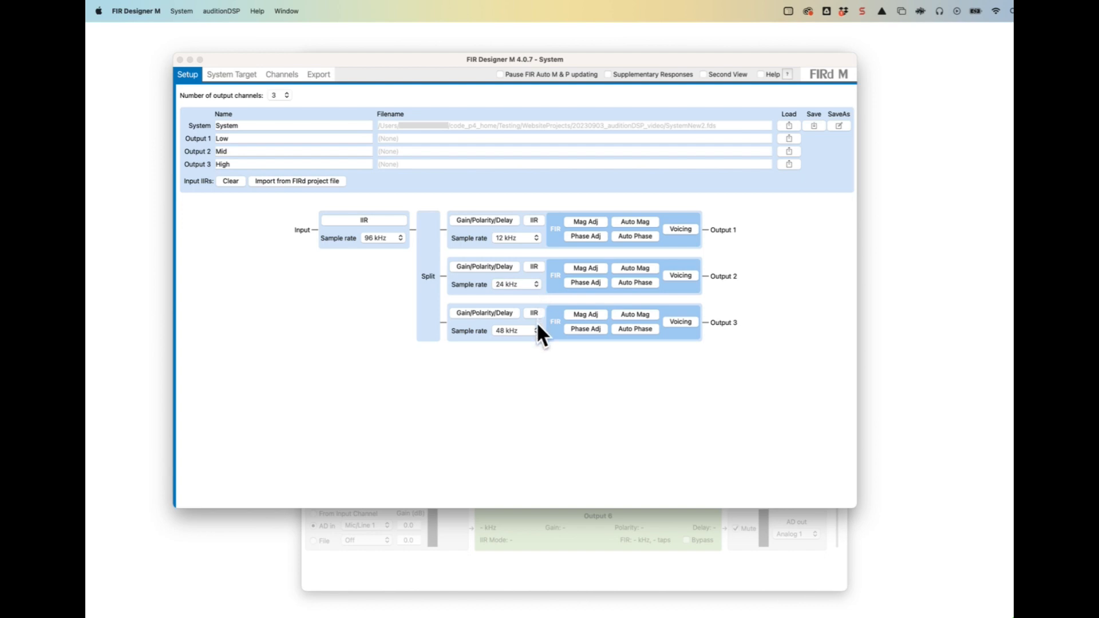
mouse_move(549, 356)
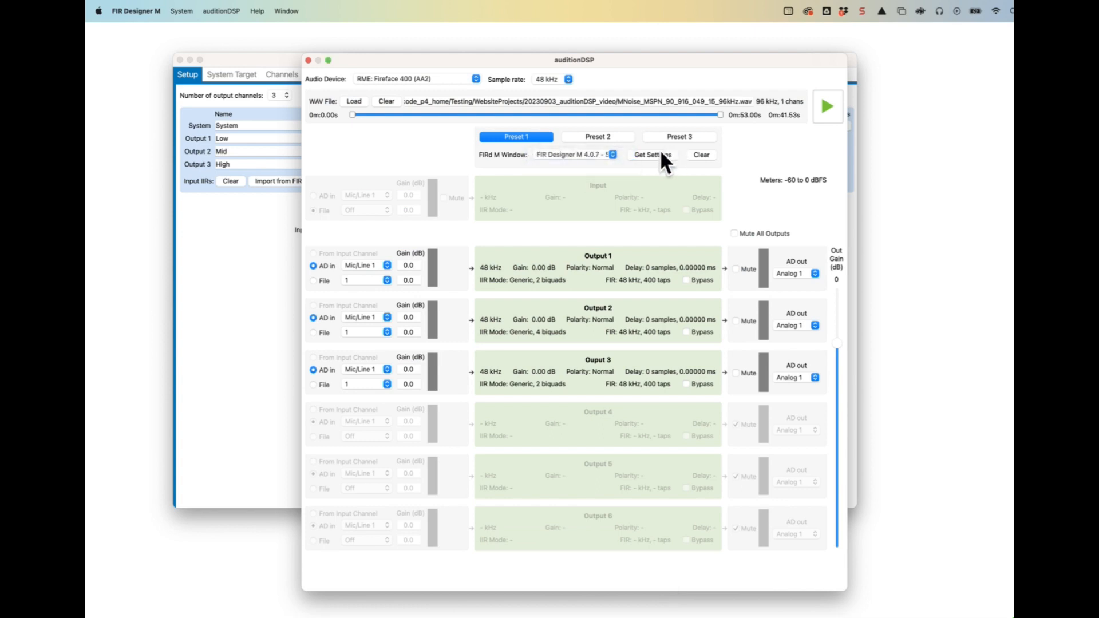
Step: Import SystemNew2 into preset 1: outputs at 12, 24 and 48 kHz with 384-tap FIRs
left_click(651, 155)
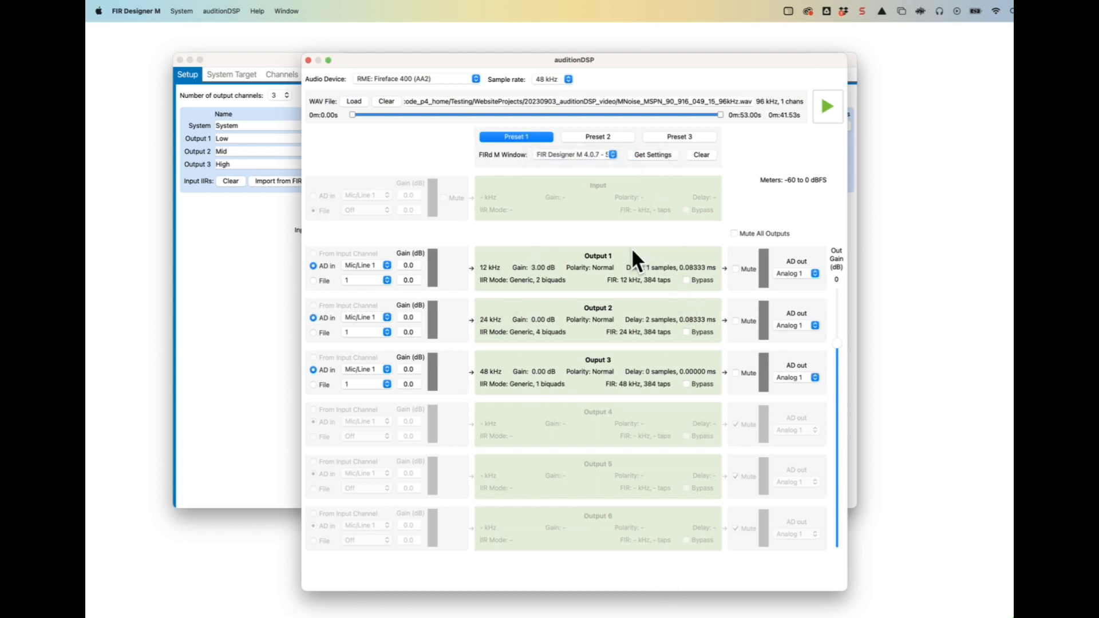
mouse_move(684, 245)
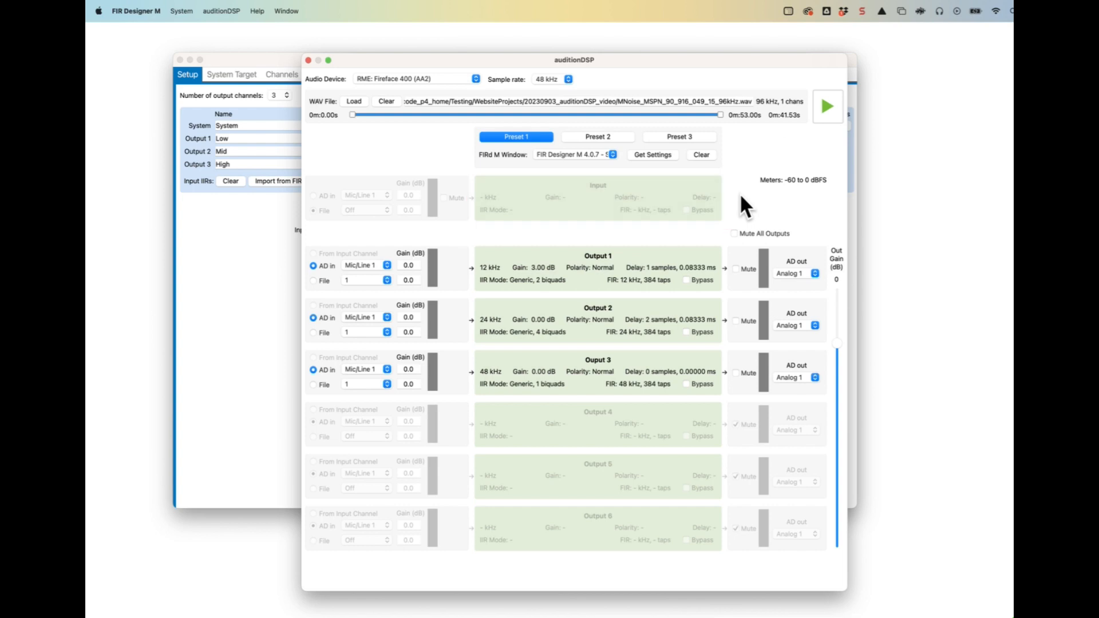
mouse_move(791, 150)
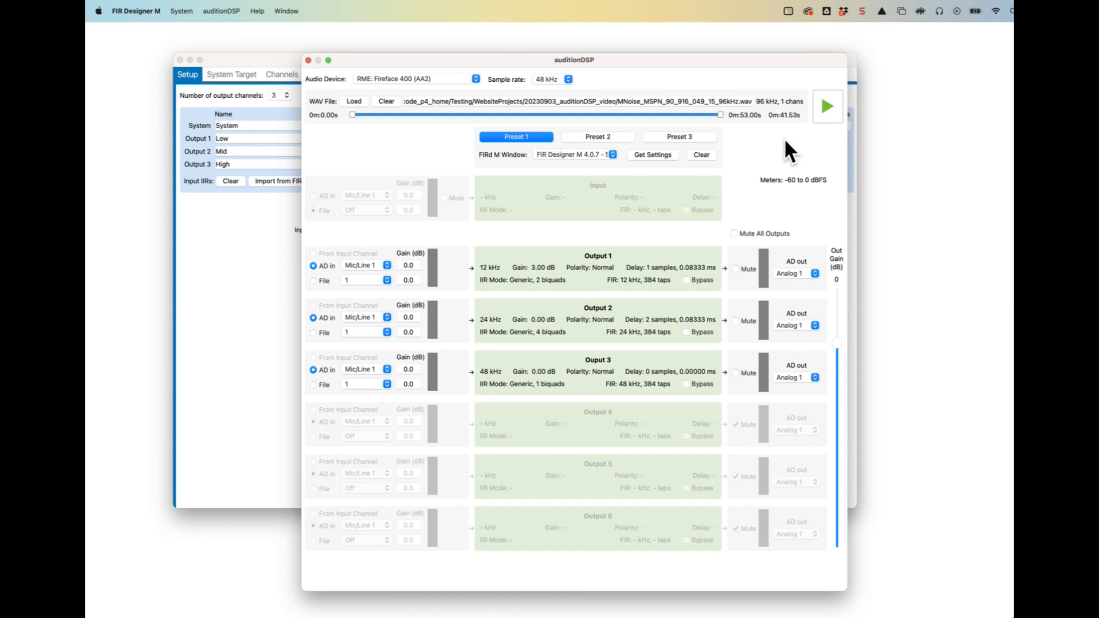
left_click(354, 102)
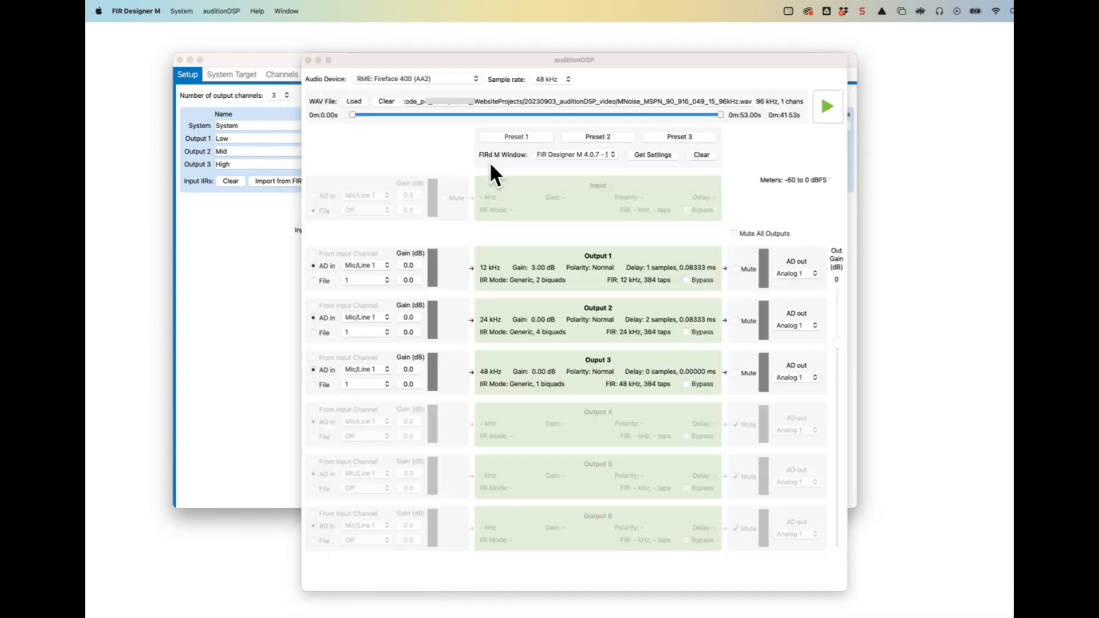
Step: Play the 3-minute stereo music file, set output 2's source, toggle output bypasses, then stop
left_click(827, 106)
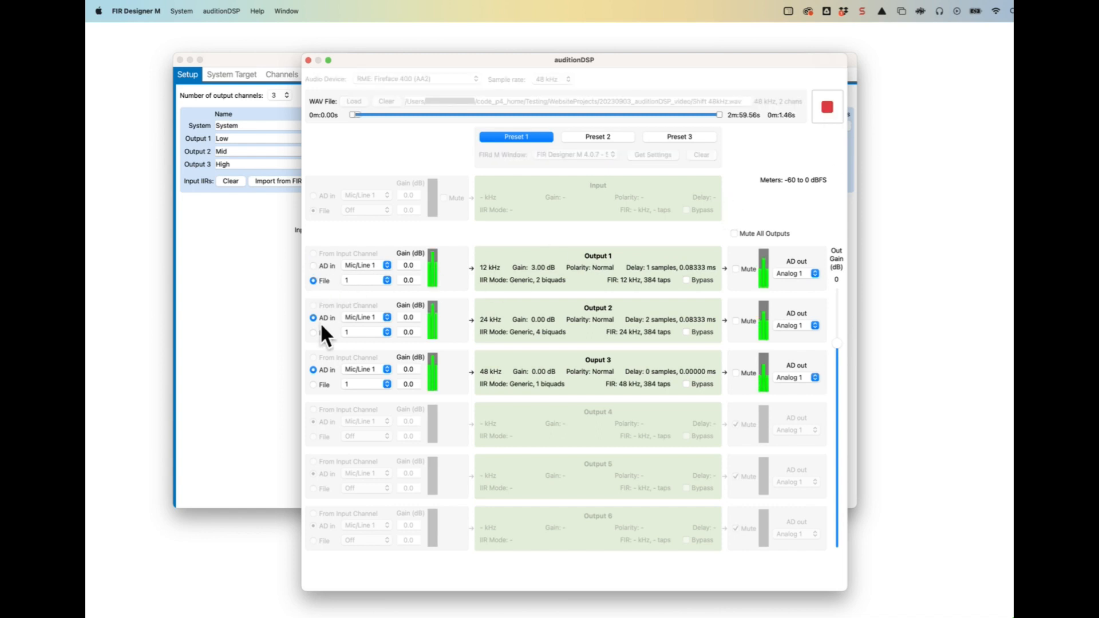
left_click(312, 332)
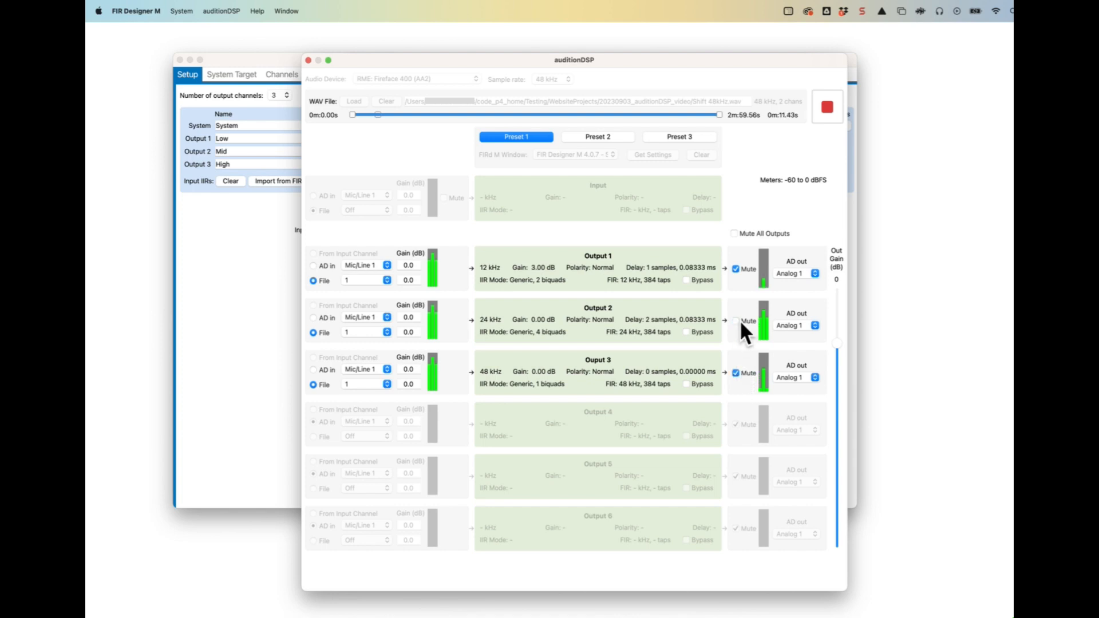
left_click(735, 321)
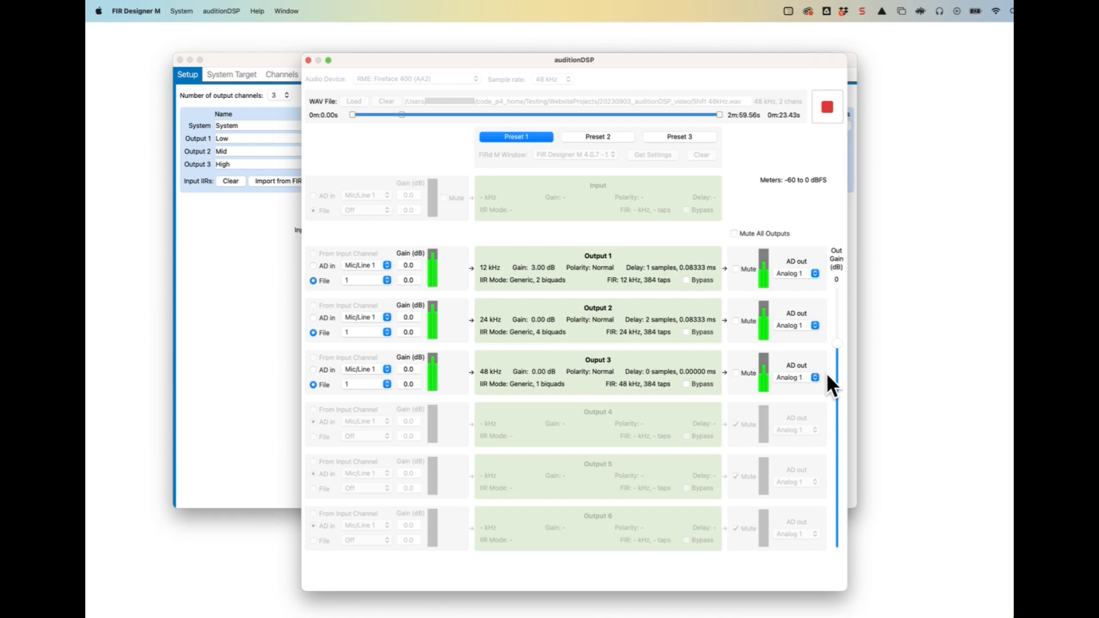
mouse_move(800, 291)
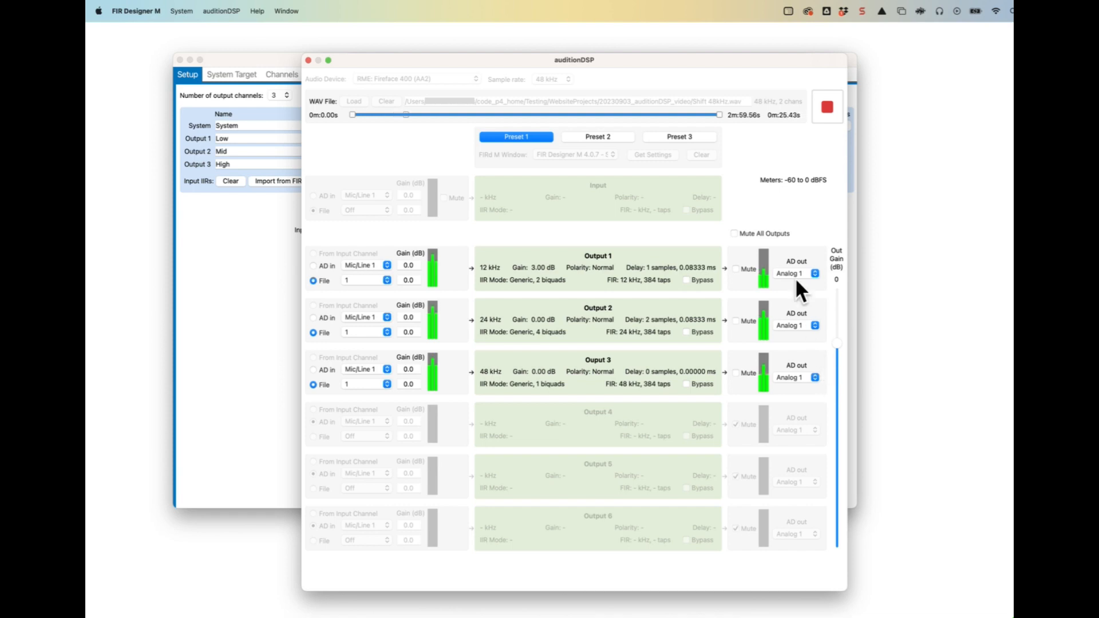
mouse_move(760, 238)
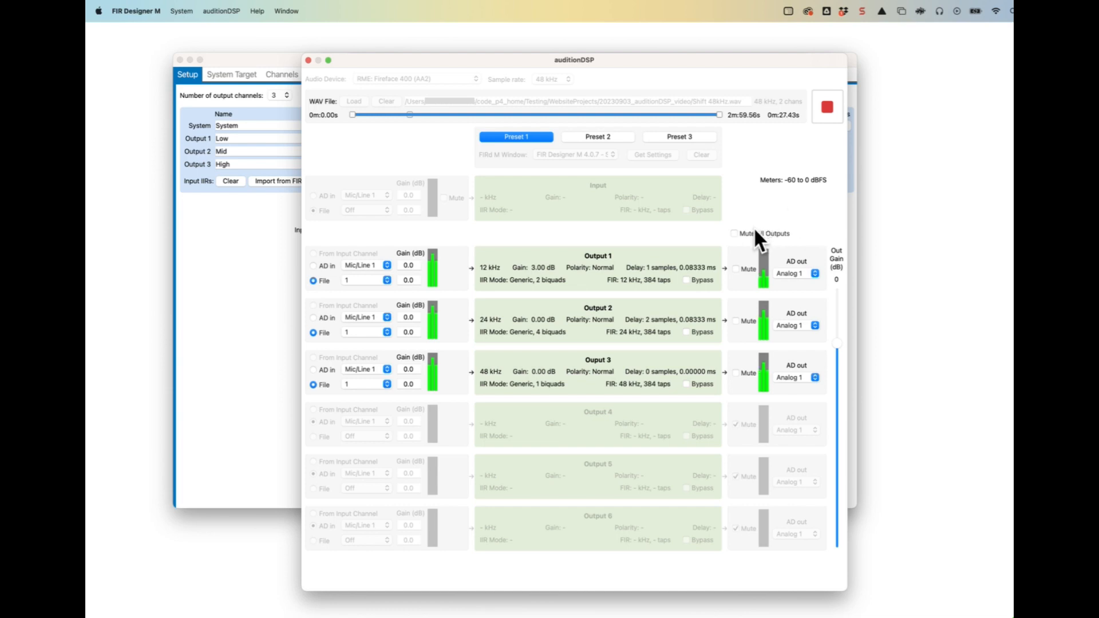
mouse_move(841, 354)
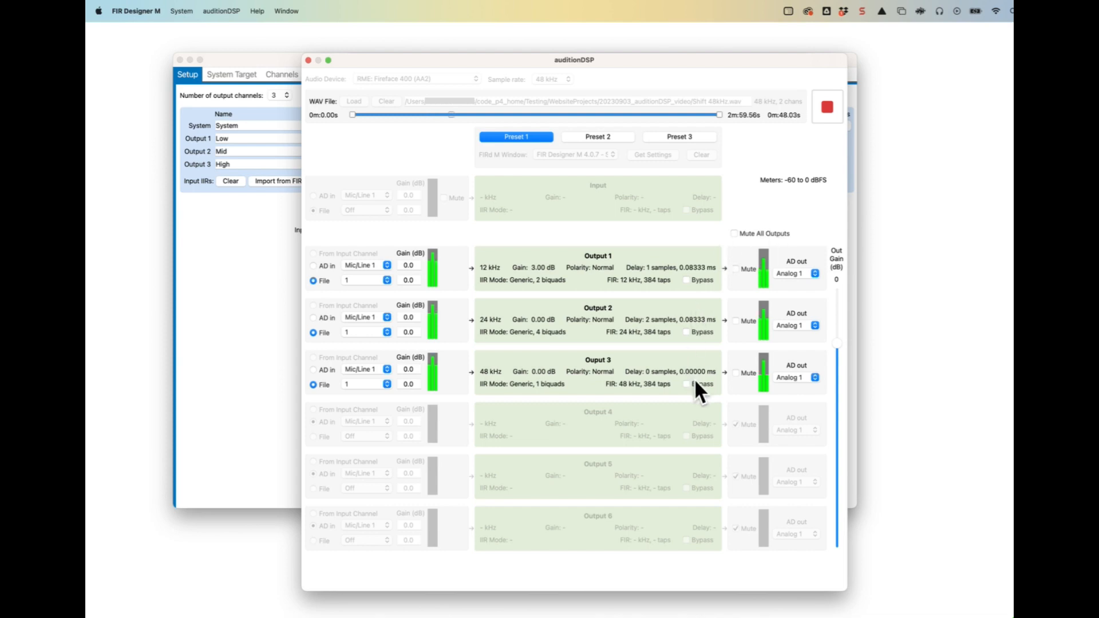
left_click(686, 384)
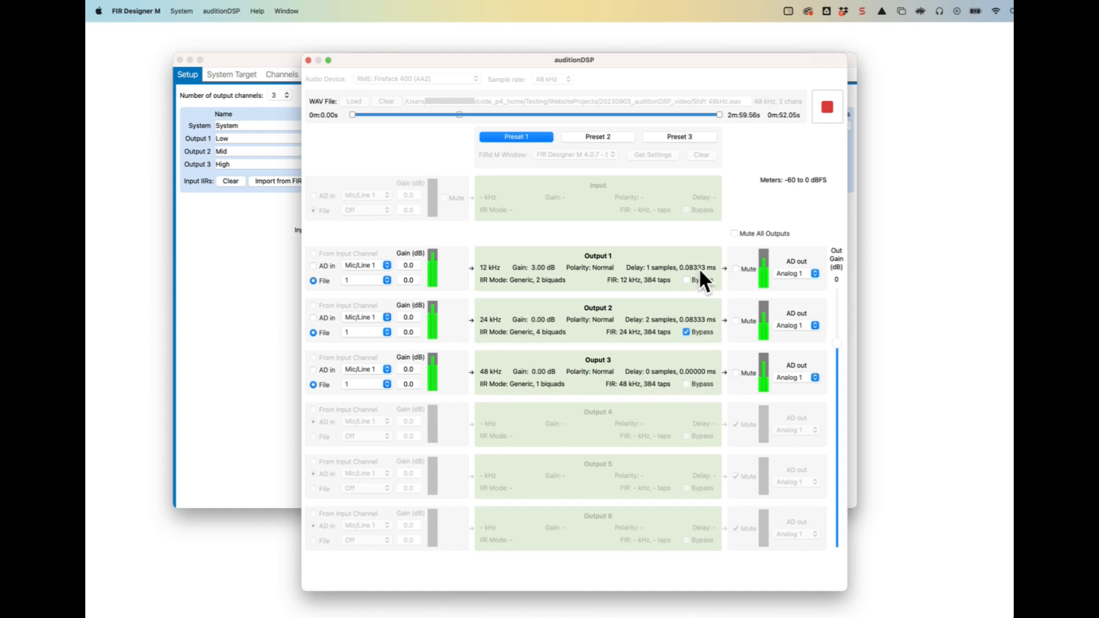
left_click(686, 280)
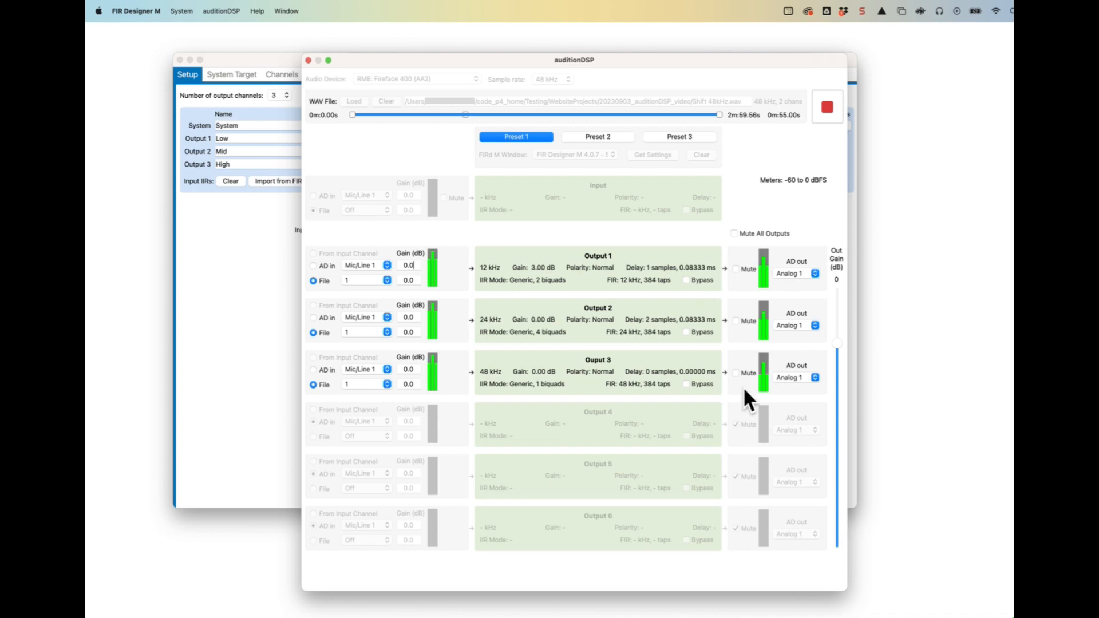
mouse_move(838, 123)
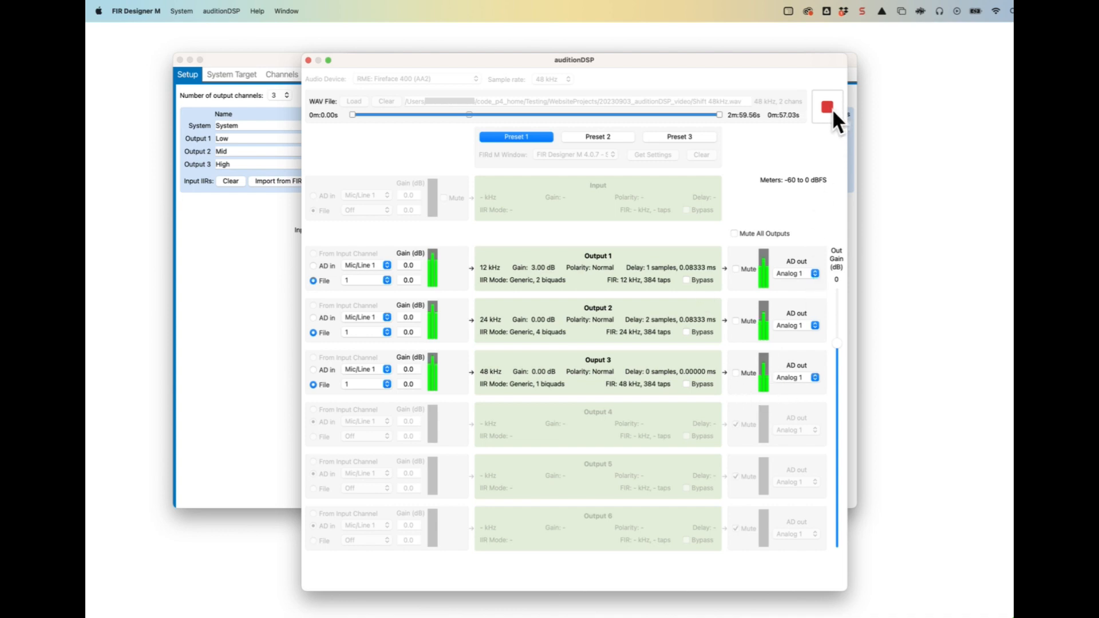
left_click(827, 106)
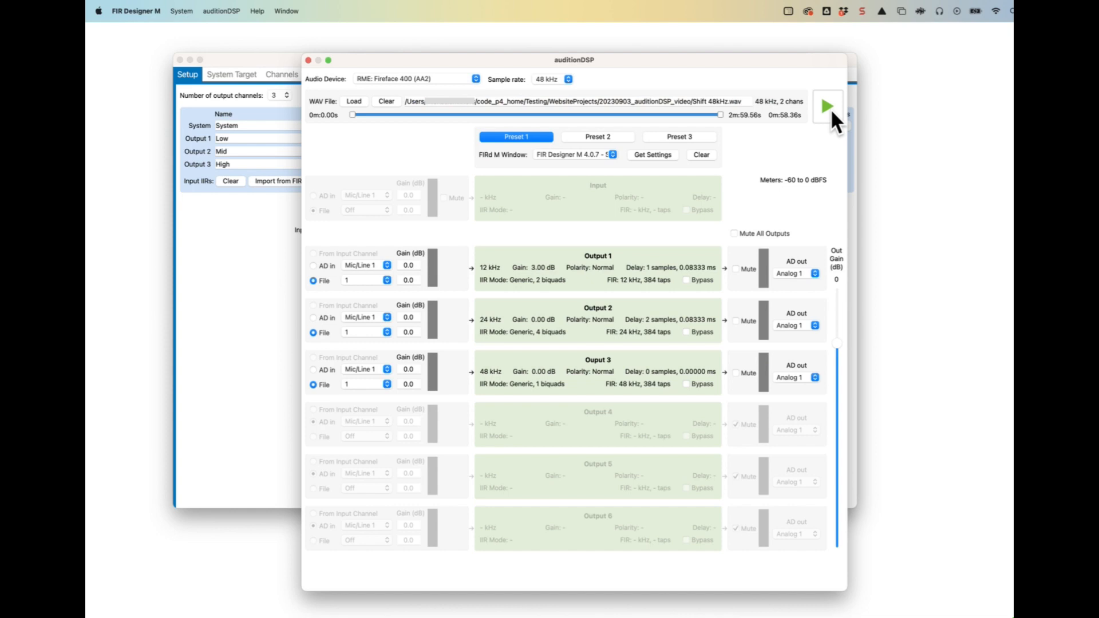
mouse_move(232, 285)
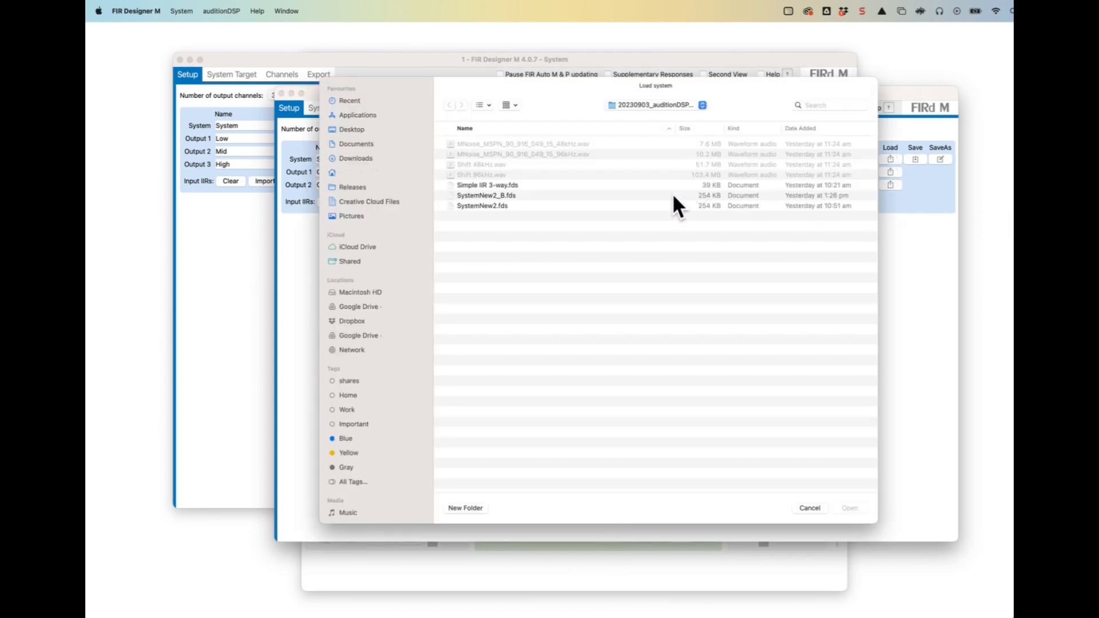
Step: Load SystemNew2_B.fds into a second window and toggle the Low channel's 50 Hz high-pass input filter
double_click(486, 195)
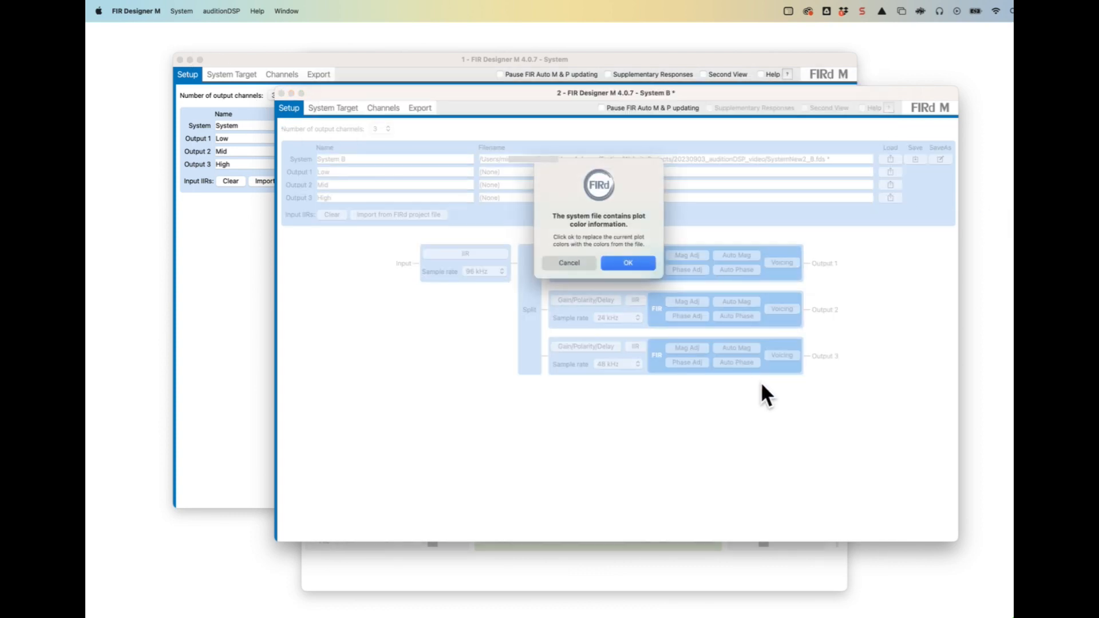
left_click(628, 263)
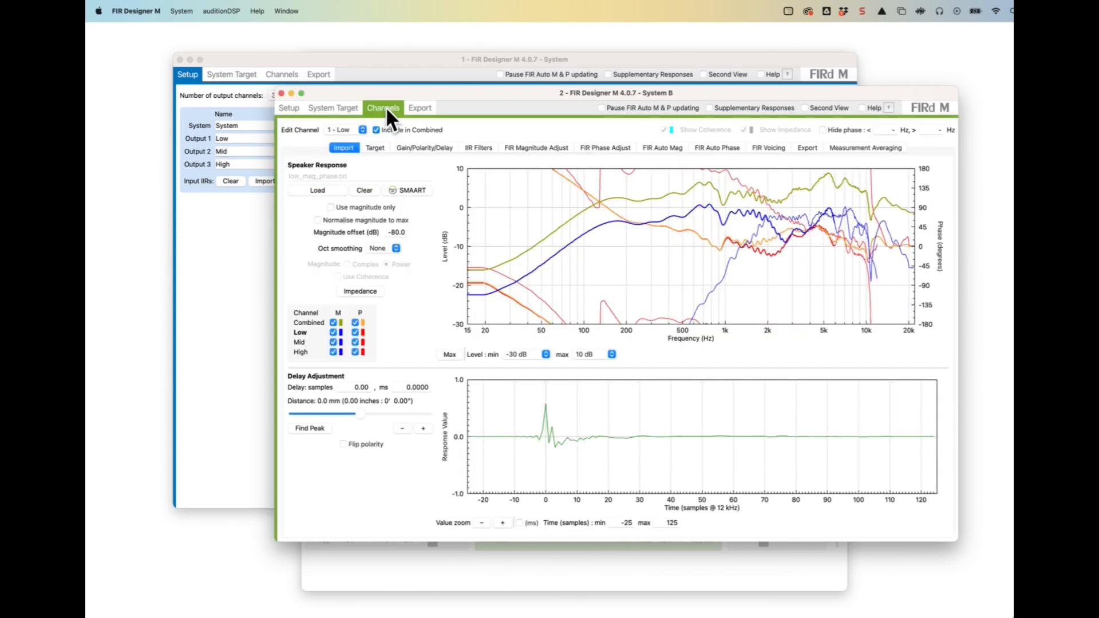
mouse_move(478, 153)
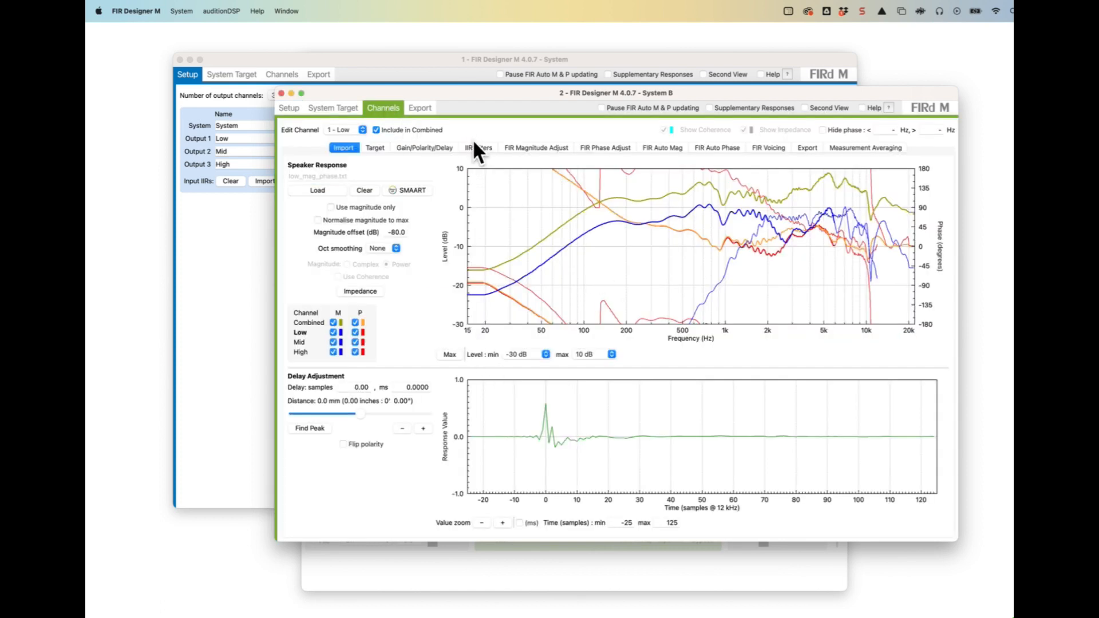
left_click(479, 147)
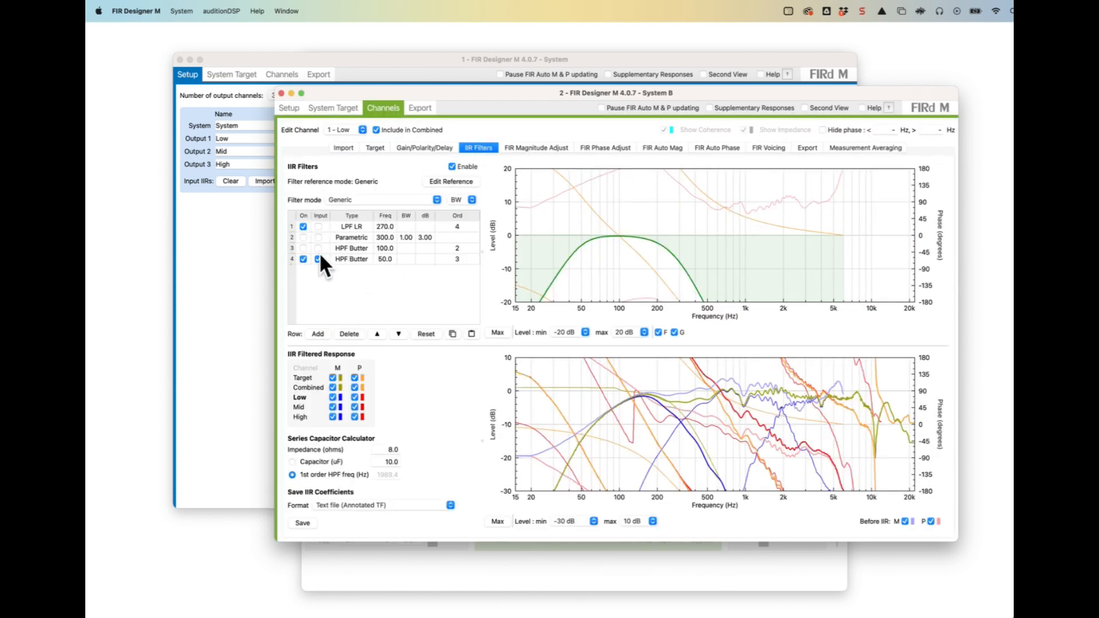
left_click(318, 259)
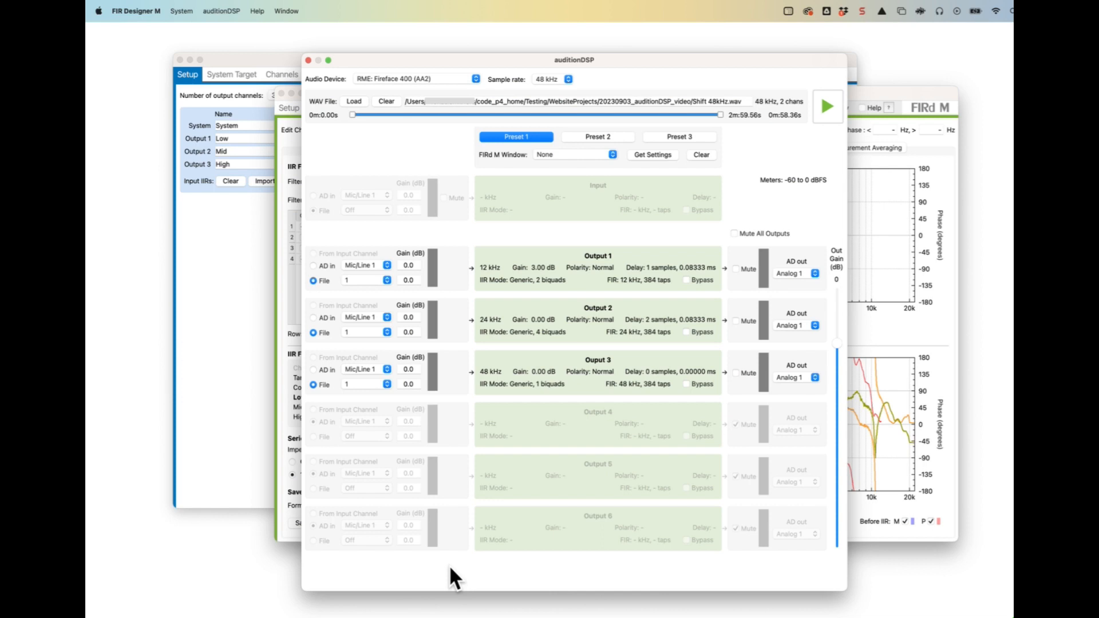
mouse_move(642, 254)
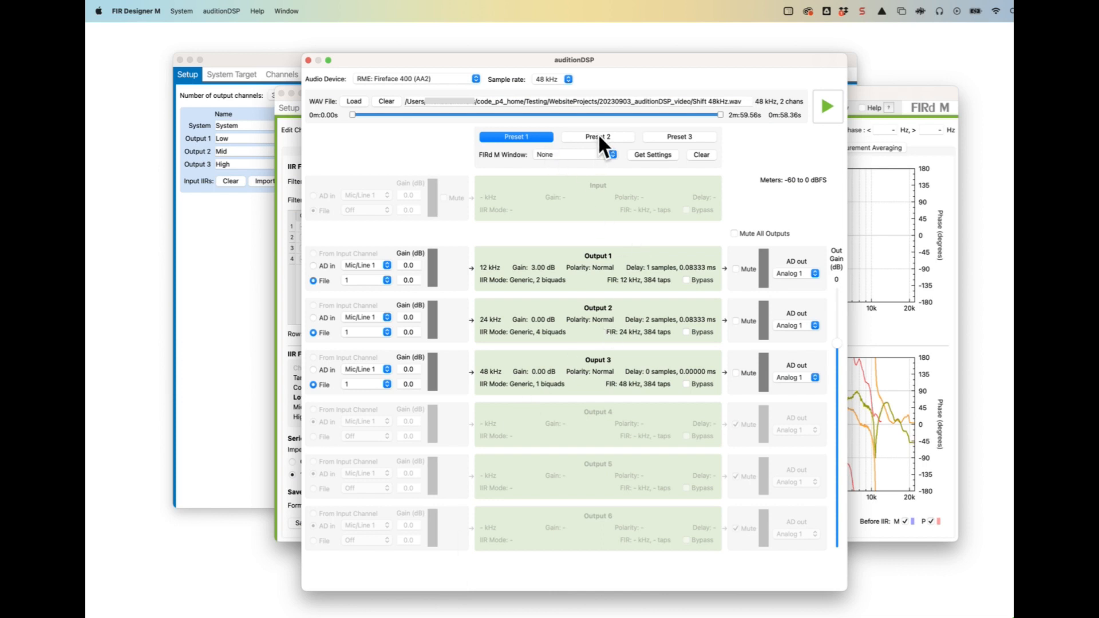
Step: Select Preset 2, link it to '2 - FIR Designer M 4.0.7 - System B', and start playback
left_click(609, 154)
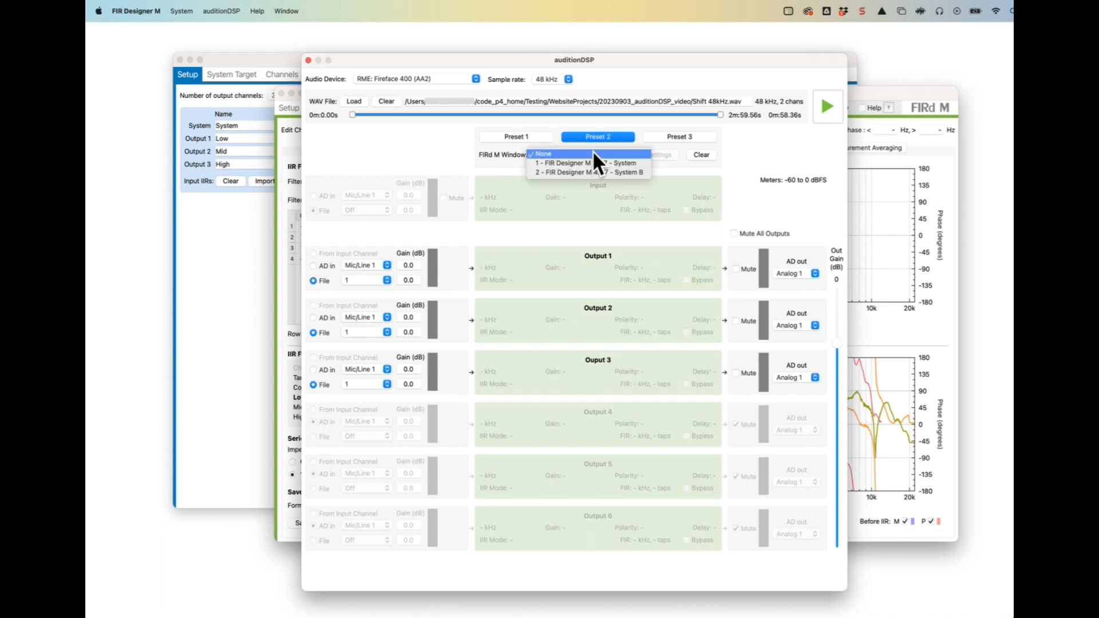
mouse_move(597, 173)
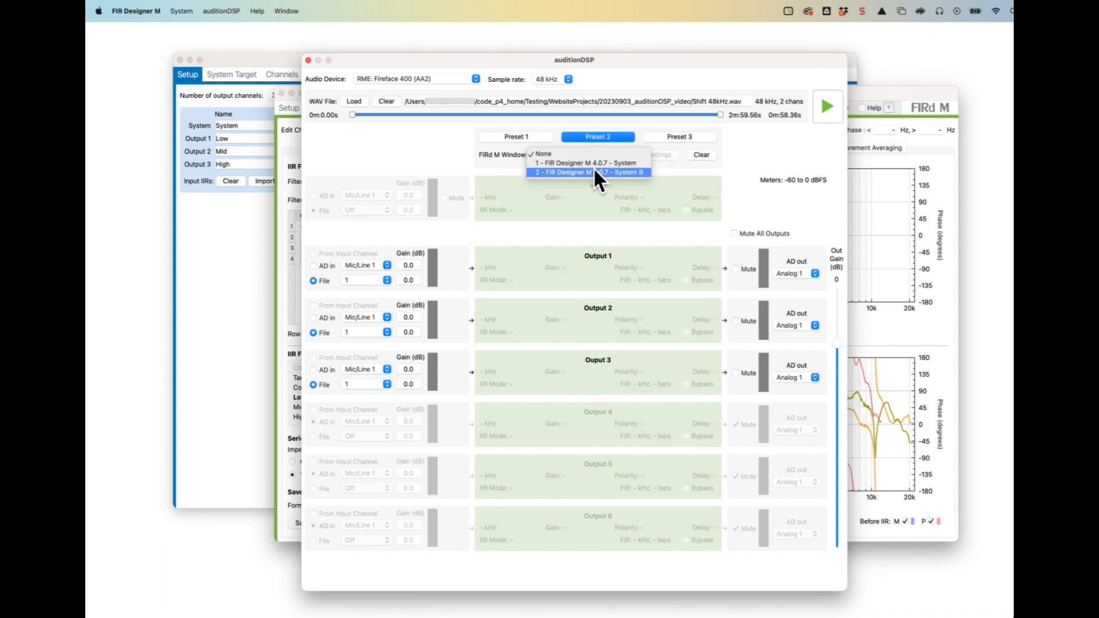
left_click(590, 172)
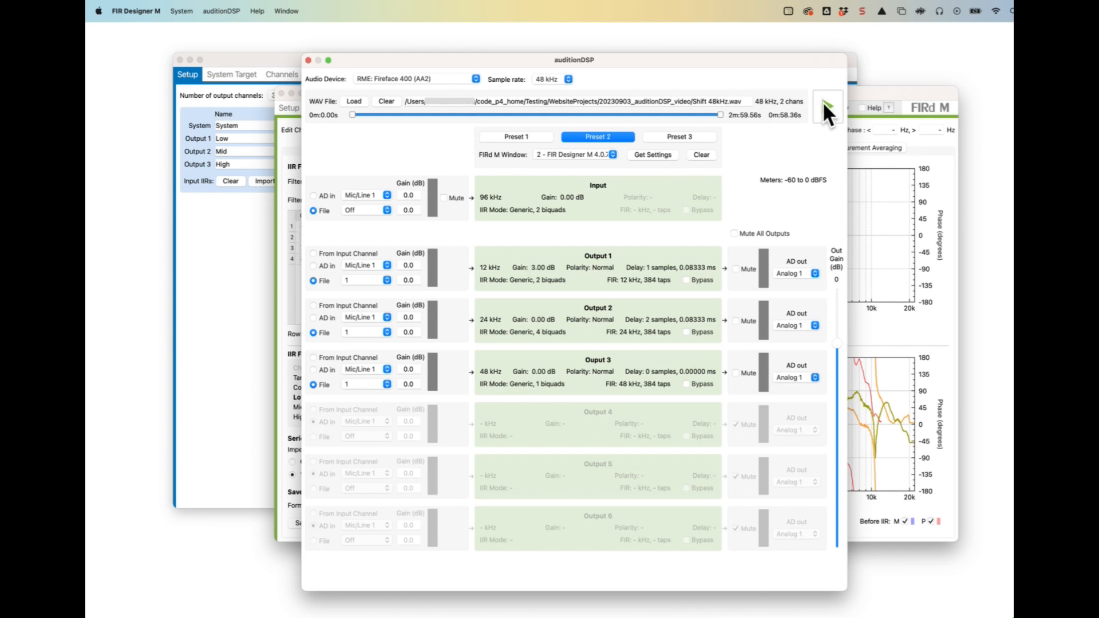
left_click(827, 106)
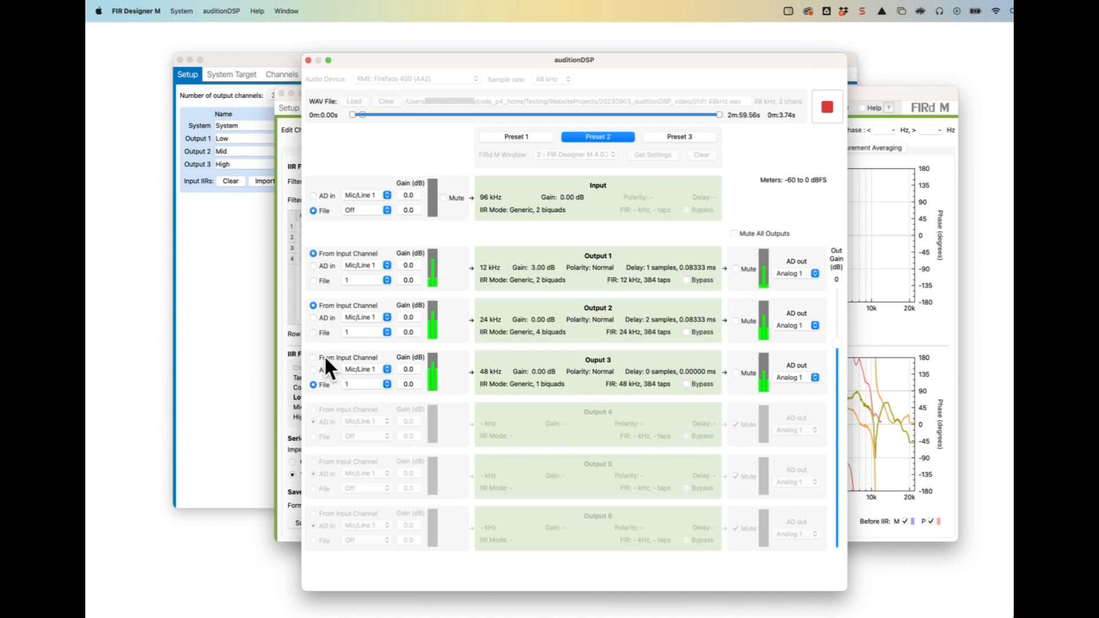
Step: Feed Output 3 from the input channel, set Input File to channel 1, and toggle AD in then File
left_click(367, 210)
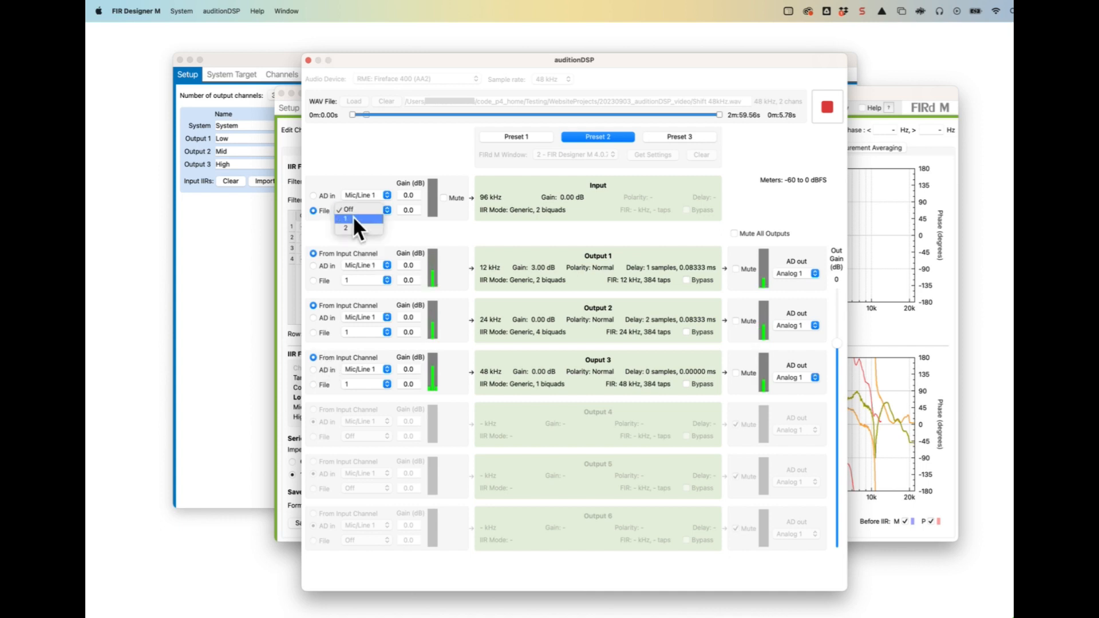
left_click(344, 219)
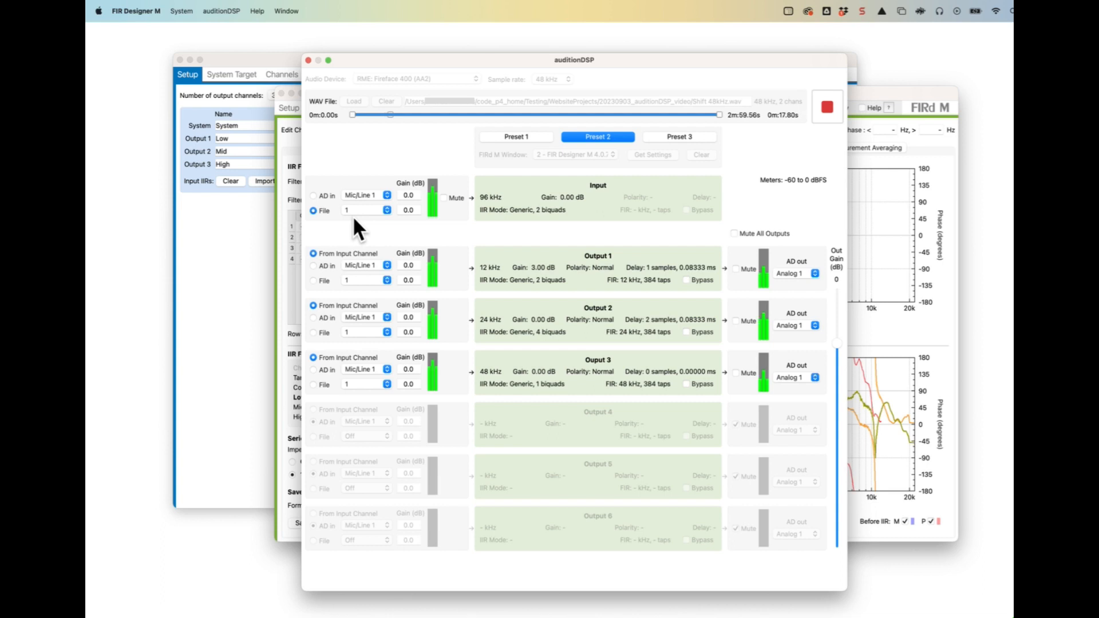
left_click(314, 195)
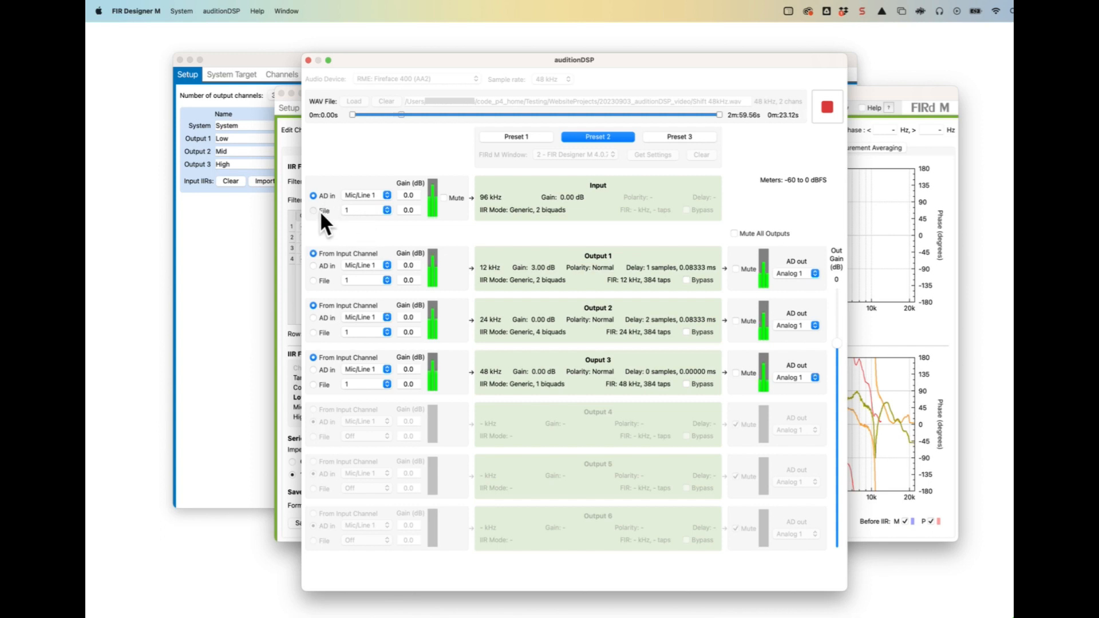
left_click(313, 211)
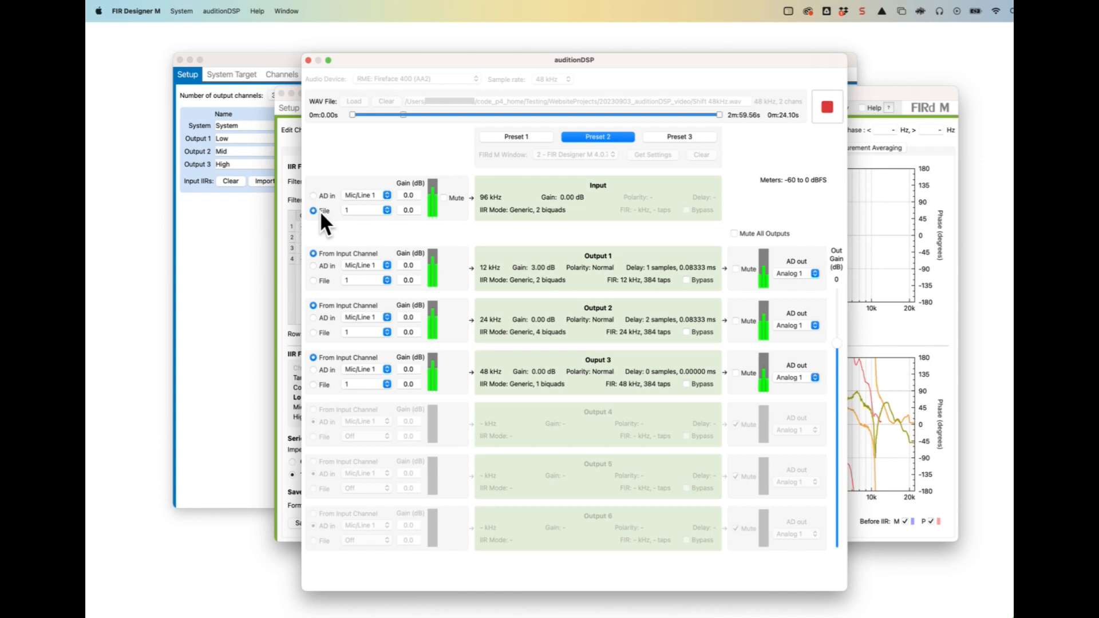
mouse_move(671, 238)
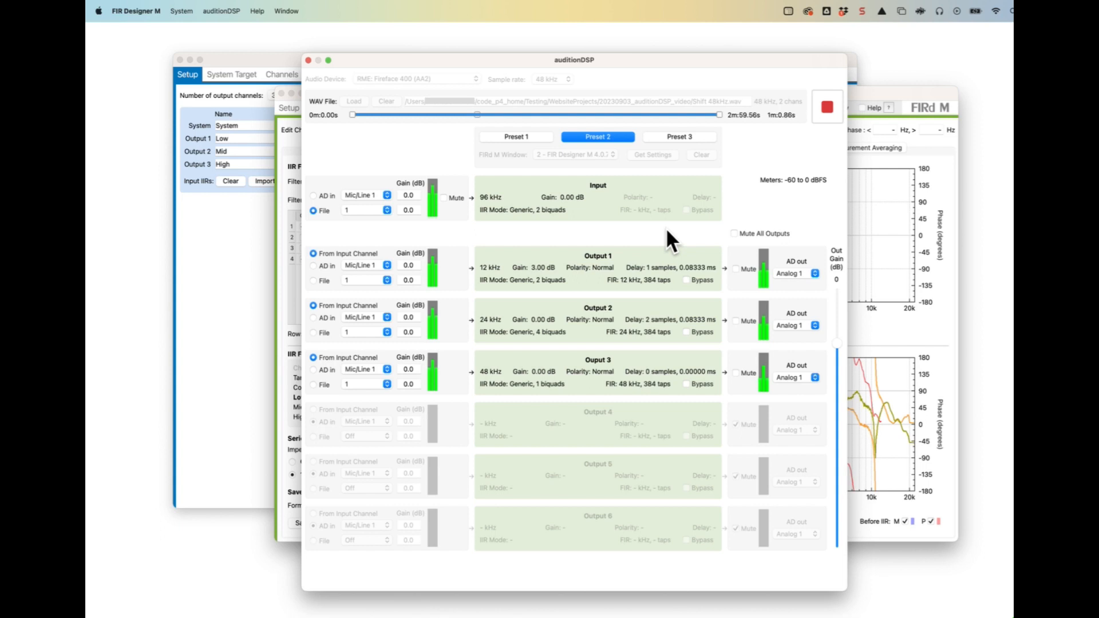
Step: Compare Presets 1, 2, empty 3, 2 again, return to Preset 1, then stop playback
left_click(516, 137)
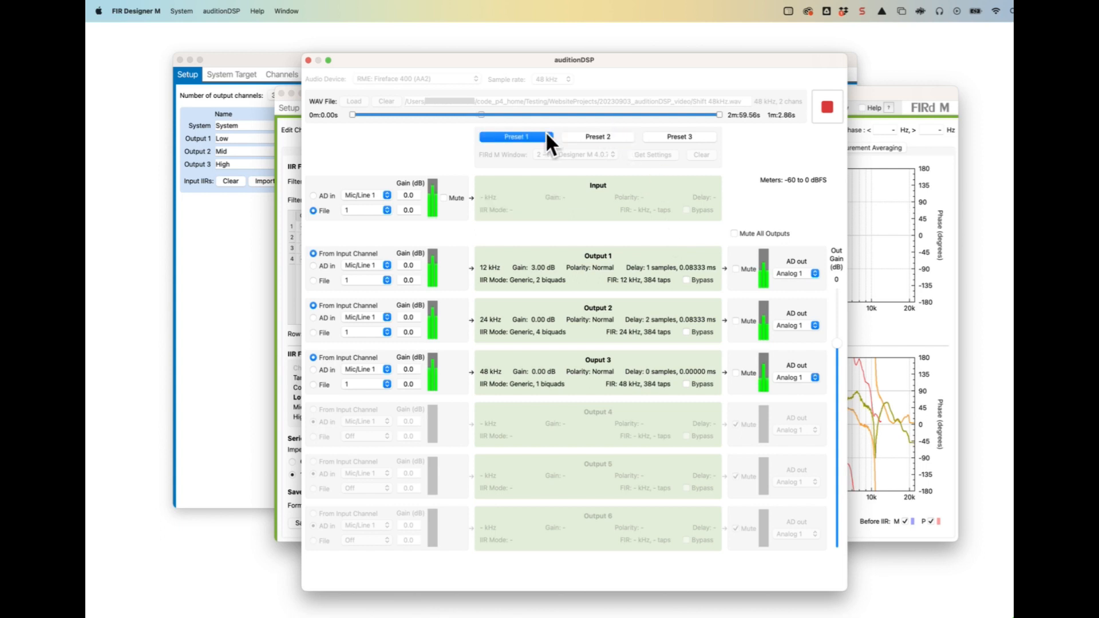
left_click(598, 137)
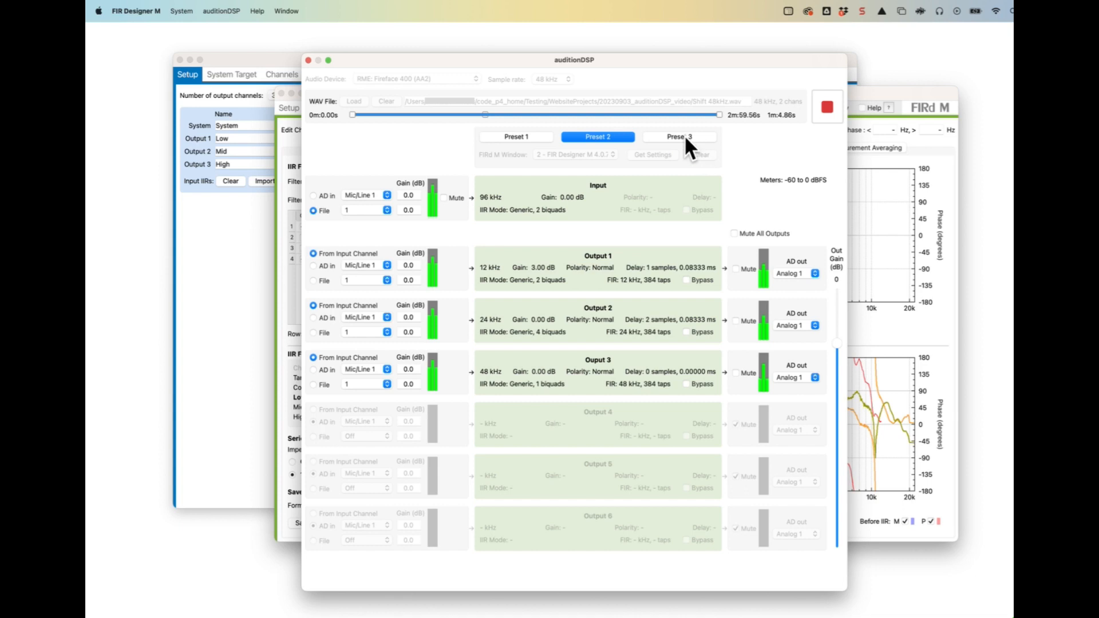
left_click(679, 136)
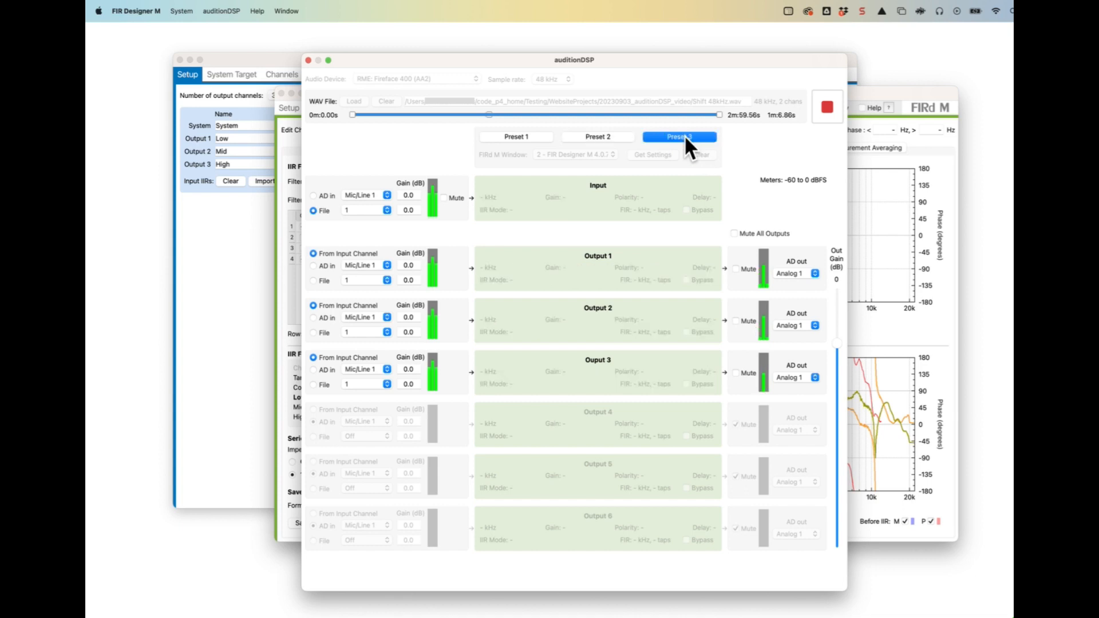
mouse_move(633, 150)
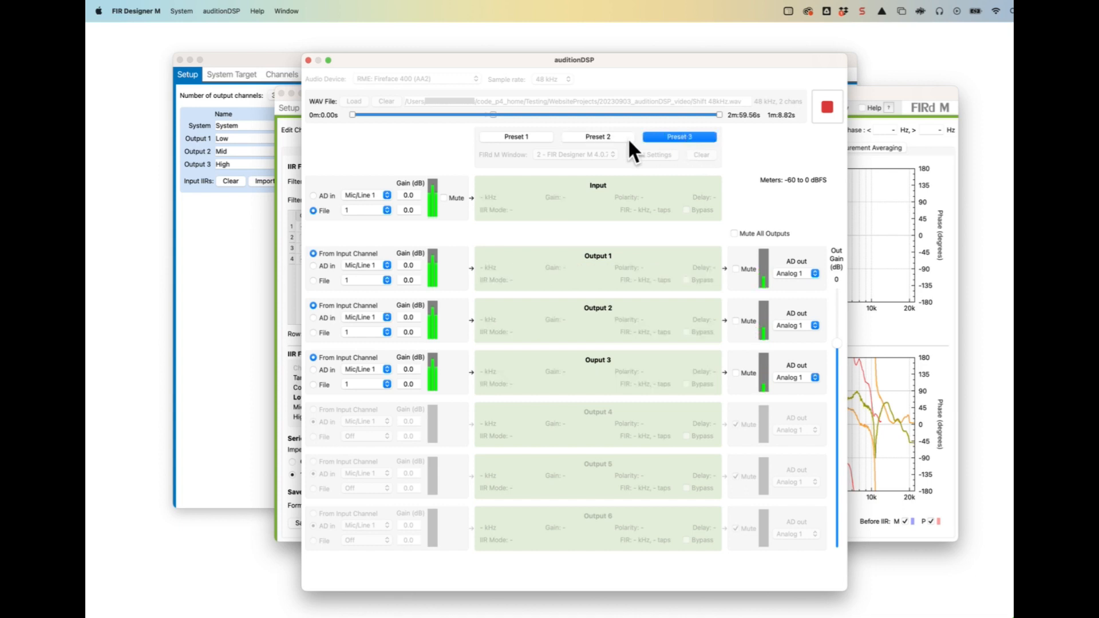
left_click(597, 137)
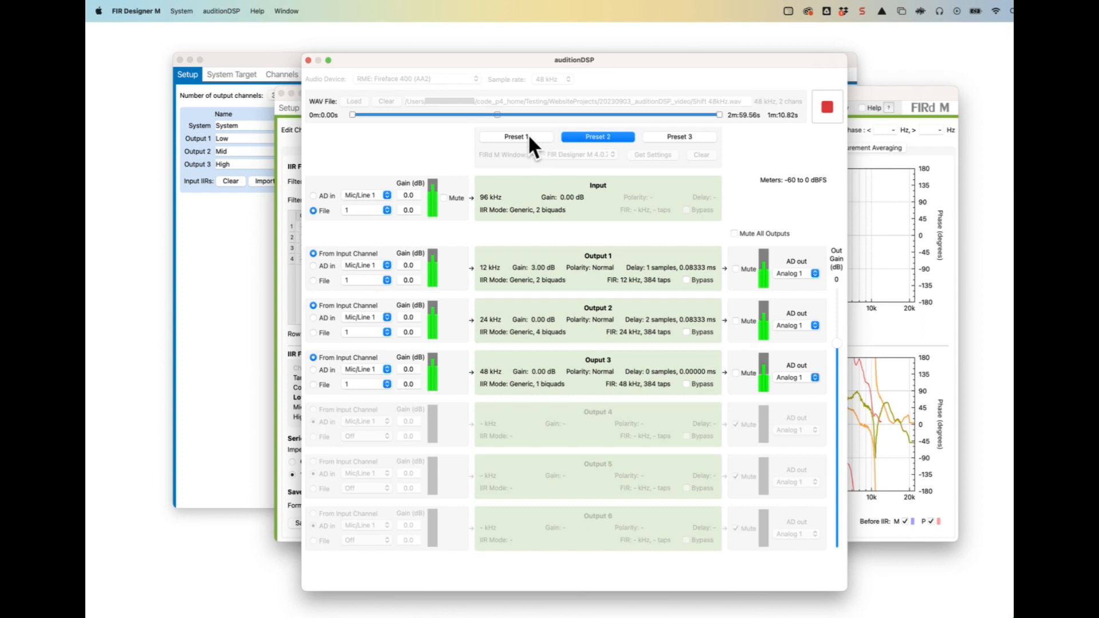
left_click(515, 137)
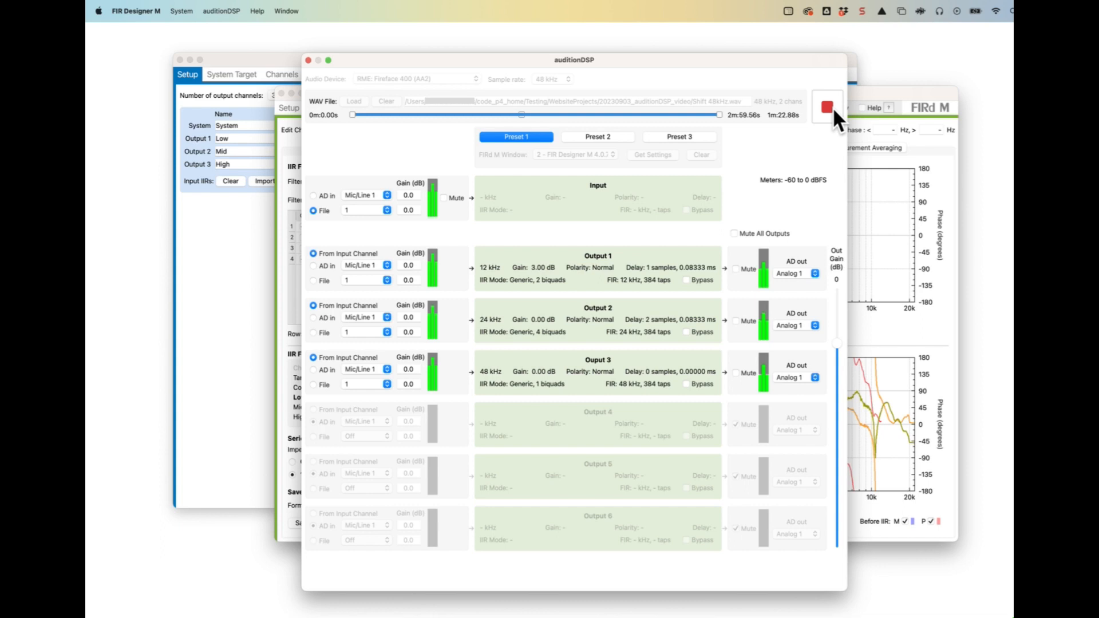
left_click(828, 106)
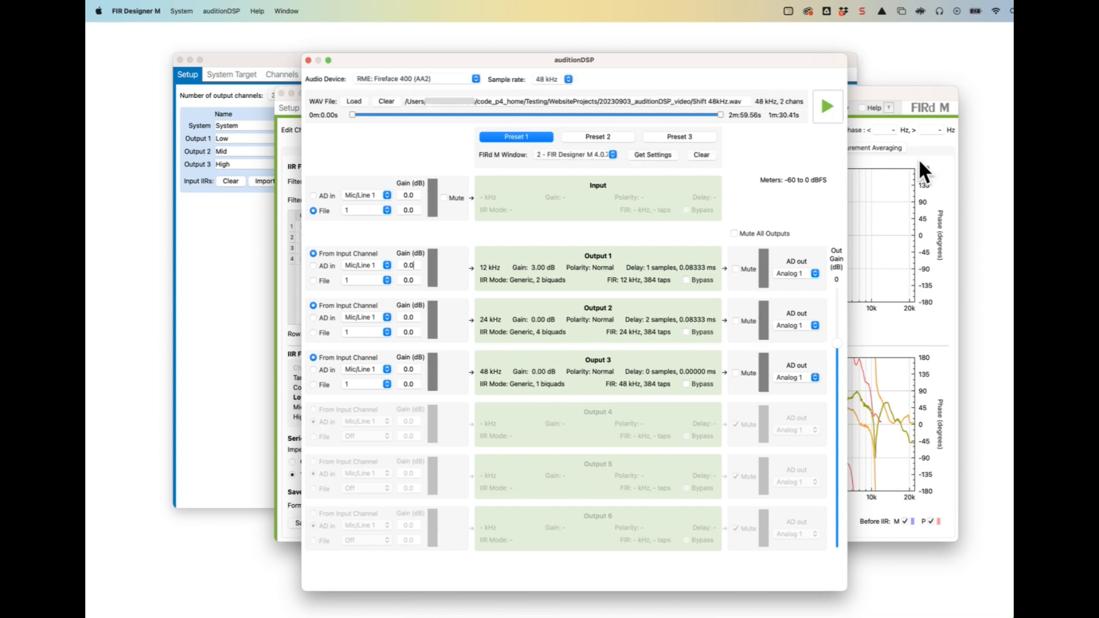